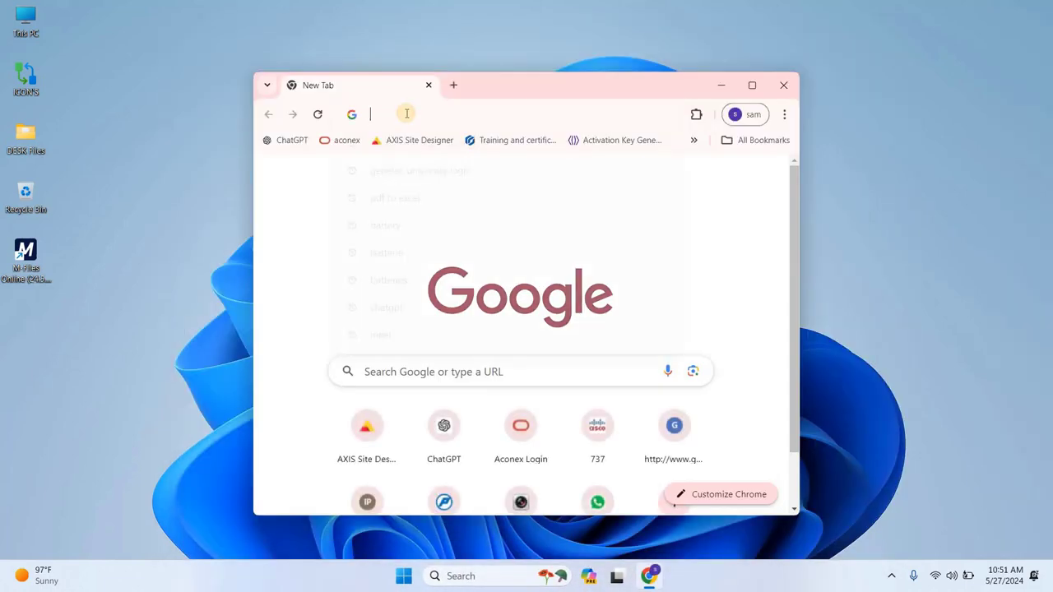
Go to ddns.hanwha-security.com and switch the site language from Korean to ENG
text(ddns.hanwha-security.com)
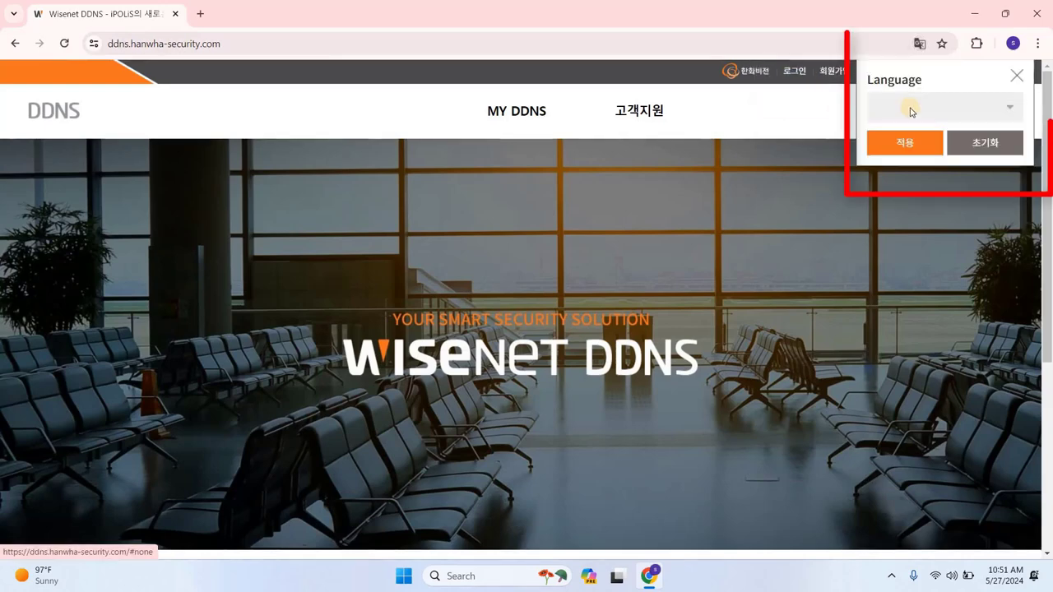
click(945, 107)
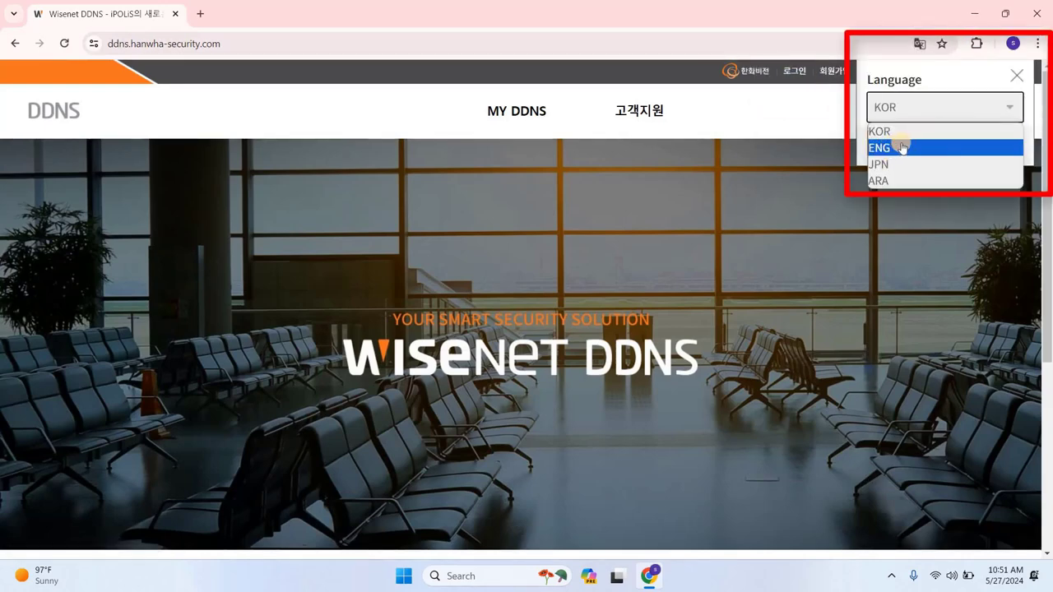
click(879, 148)
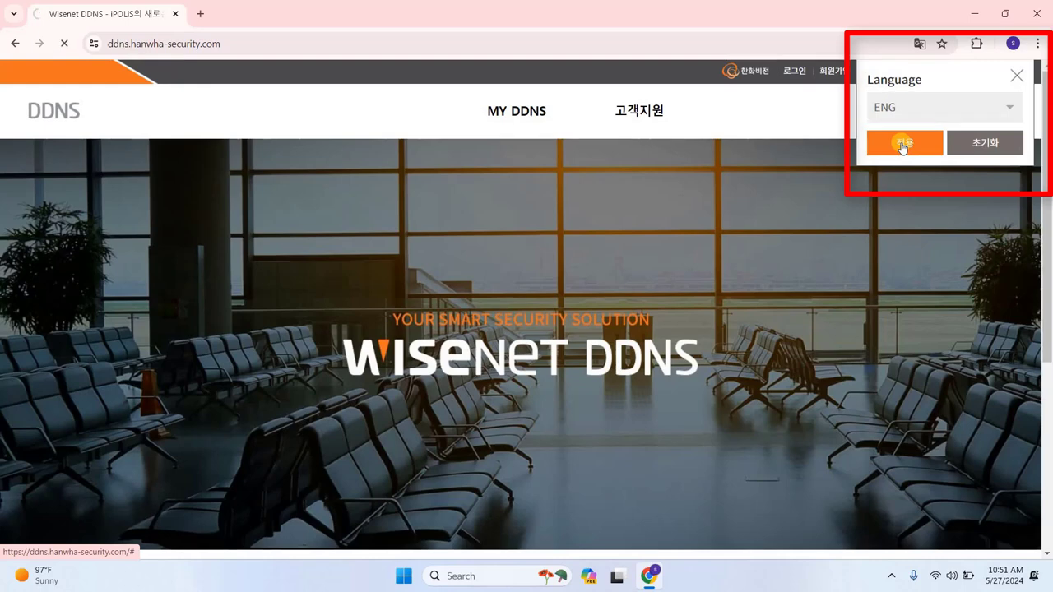
click(904, 142)
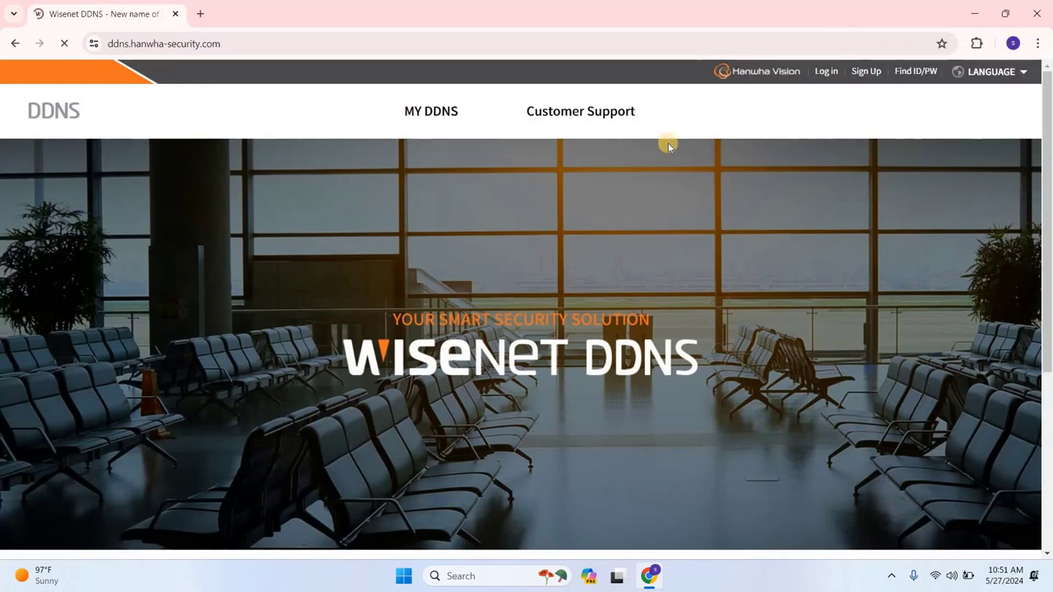
Start Sign Up from the DDNS System Login box to reach the registration form
scroll(down, 3)
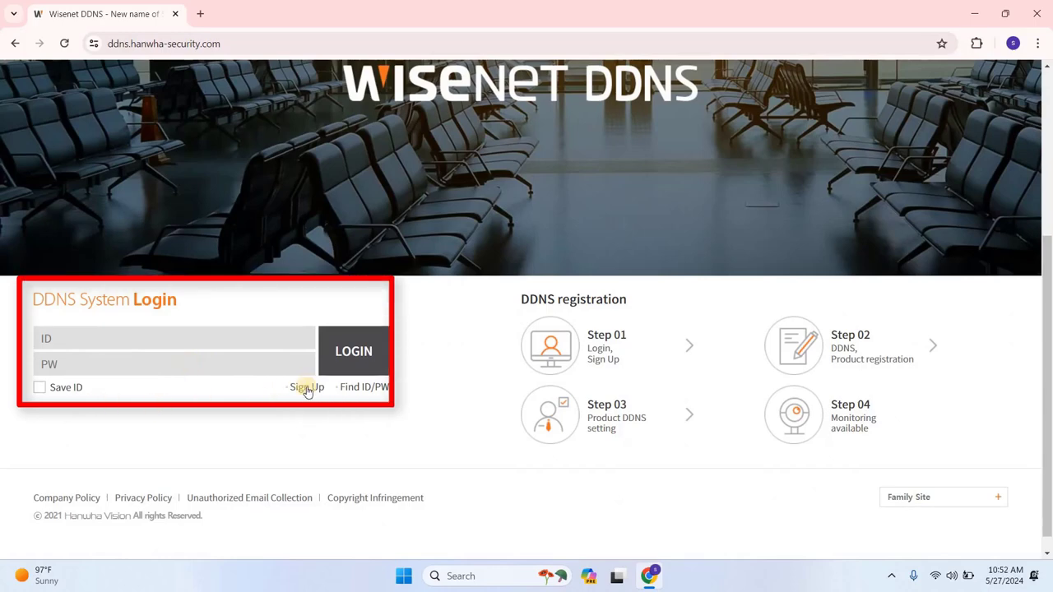
click(305, 387)
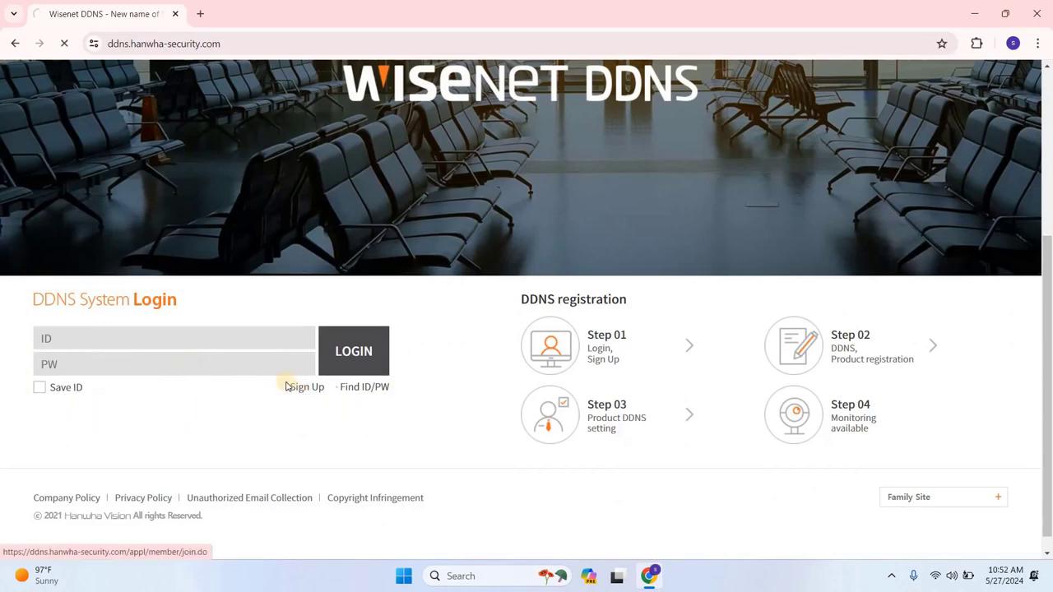
click(304, 386)
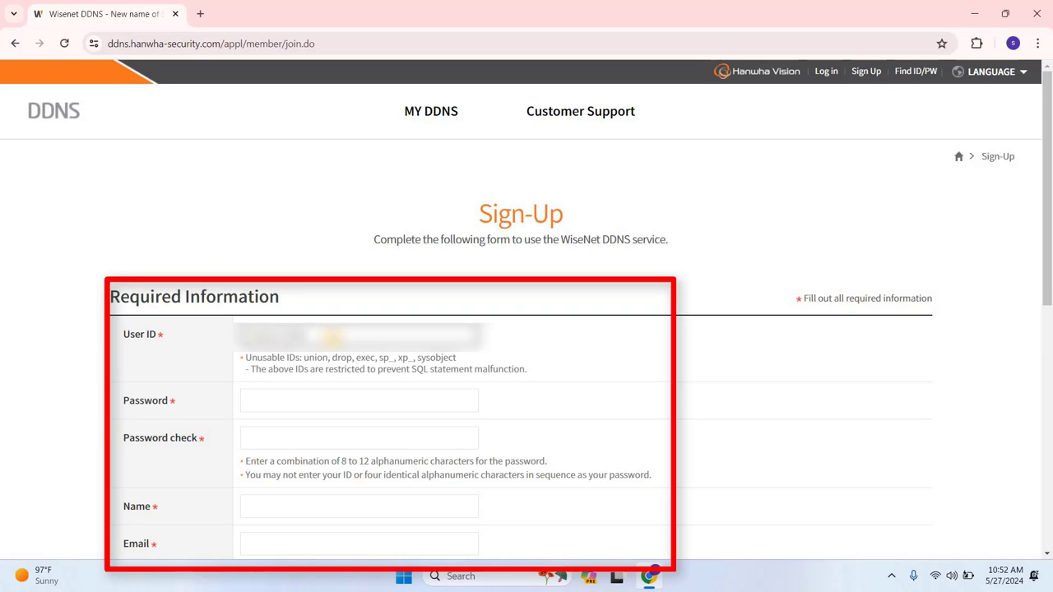
Enter the account password and re-enter it in Password check
click(358, 332)
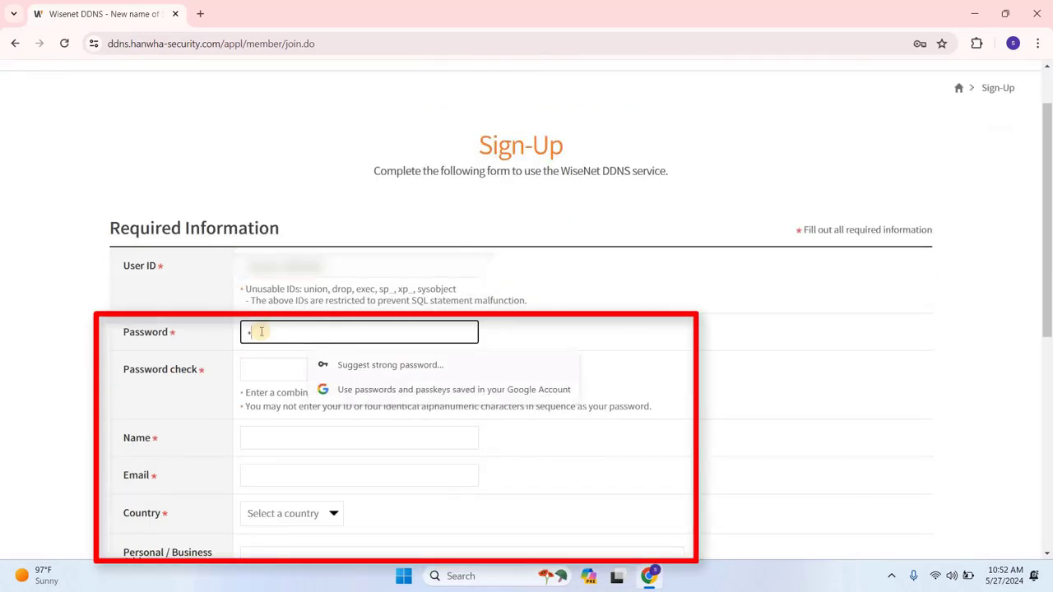
text(password)
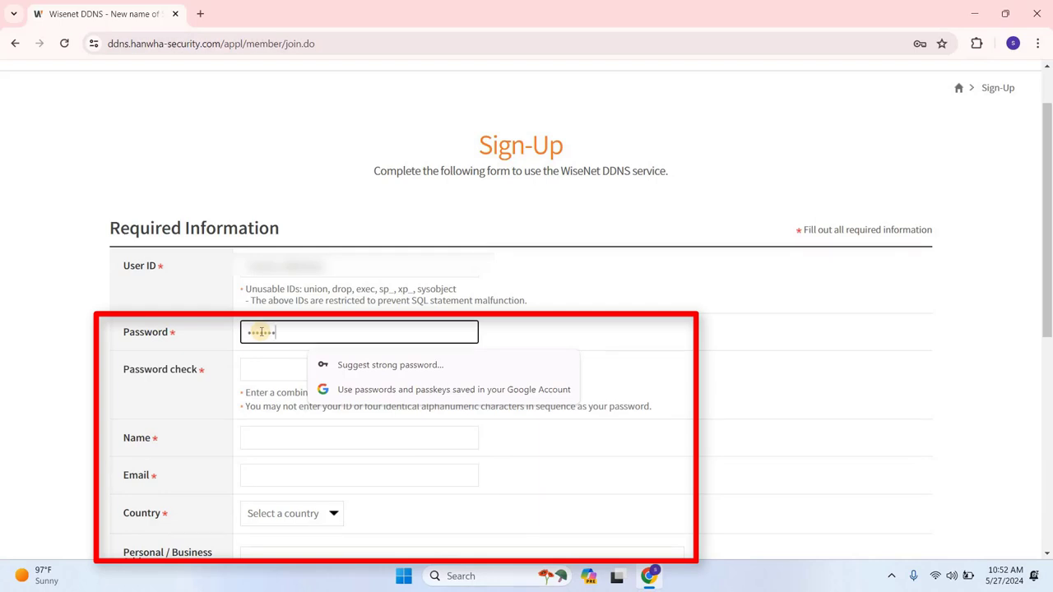
text(•)
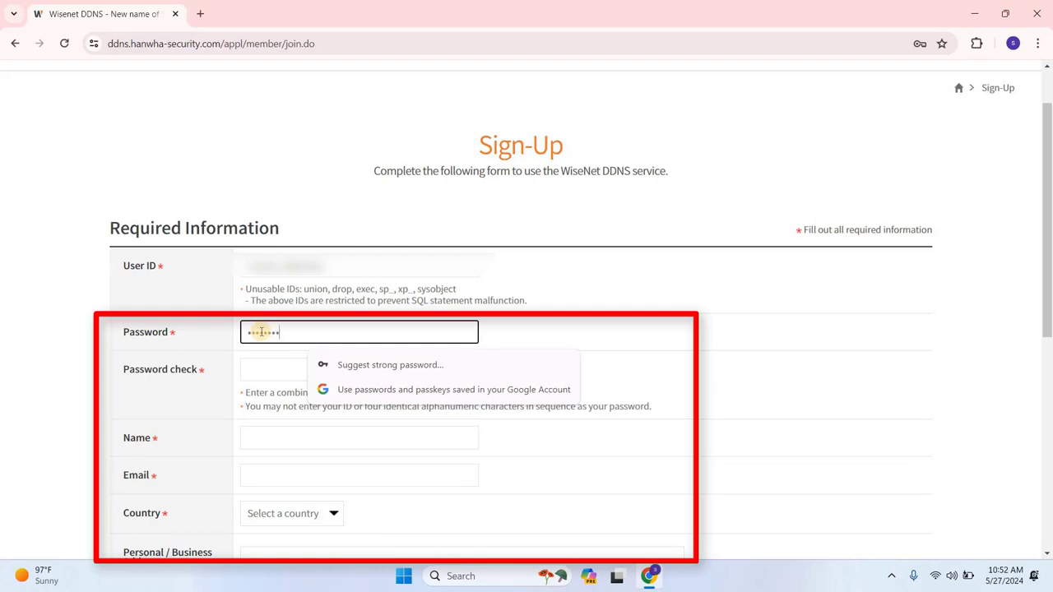
text(password)
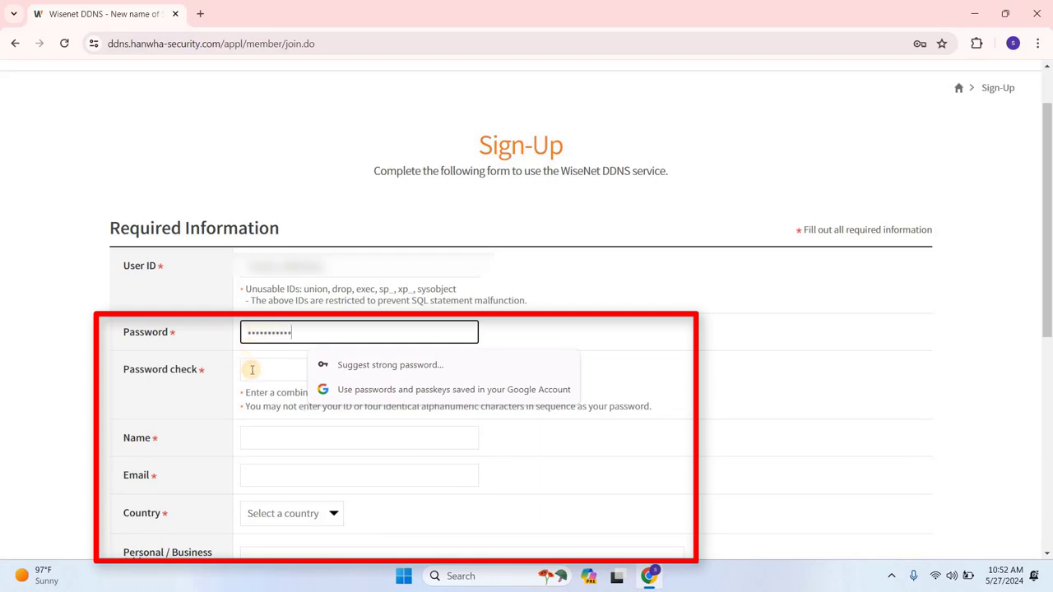
click(359, 368)
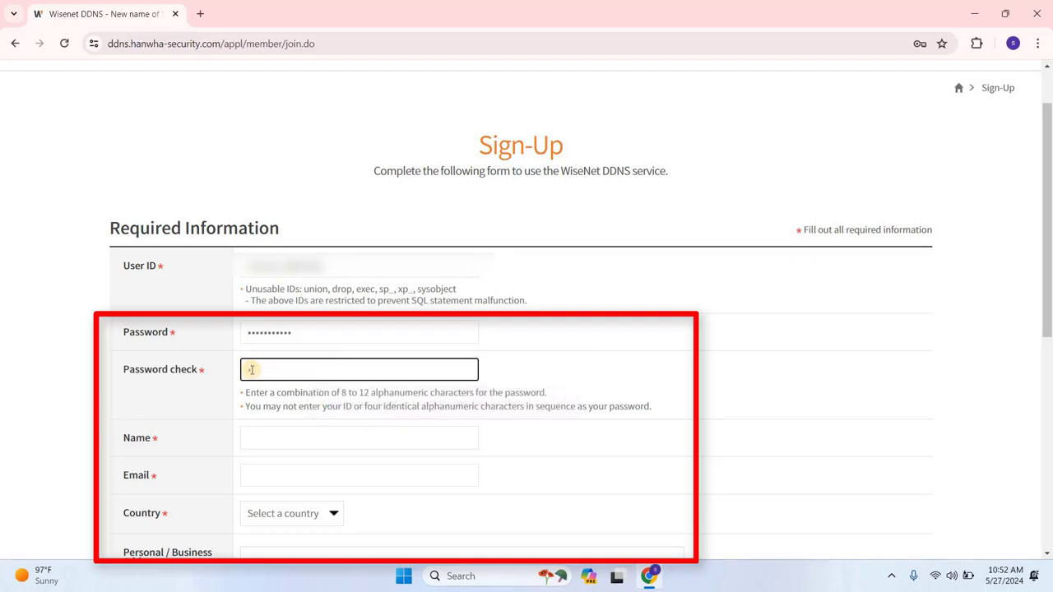
text(••••)
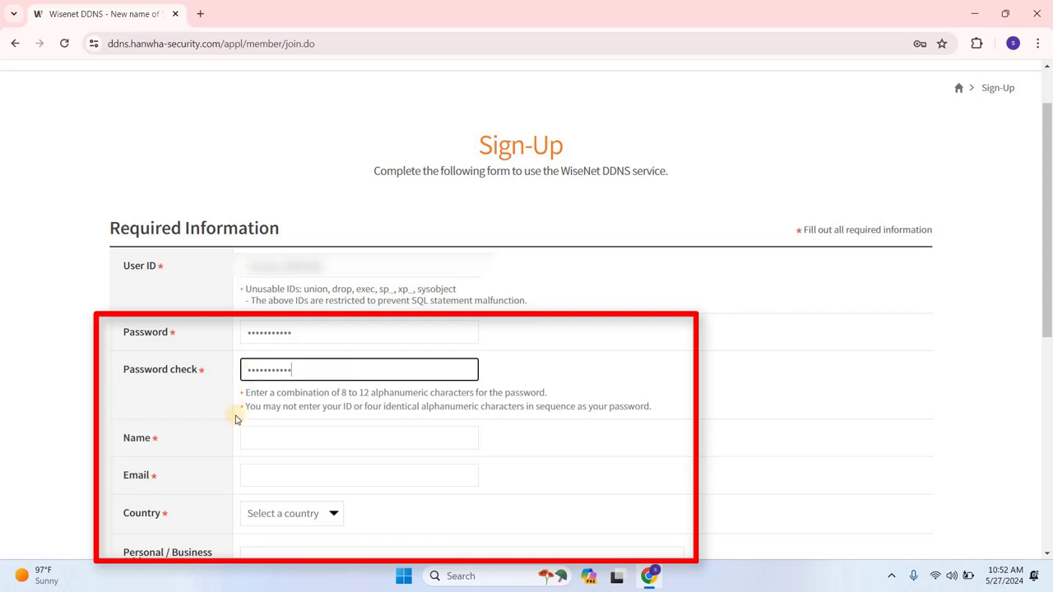
Enter the name and email, then choose Saudi Arabia as the country
click(359, 438)
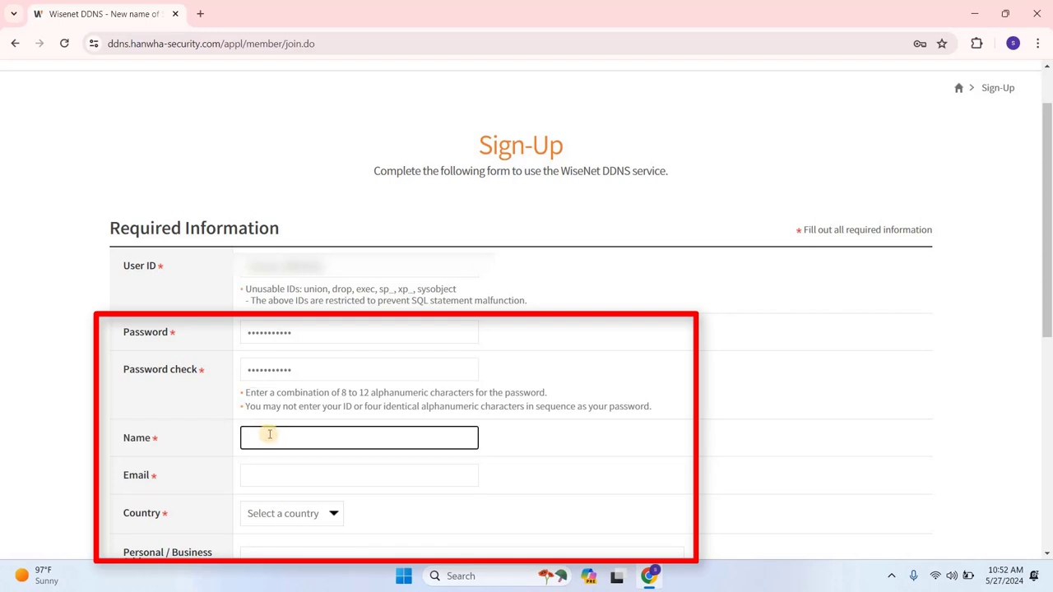
click(359, 438)
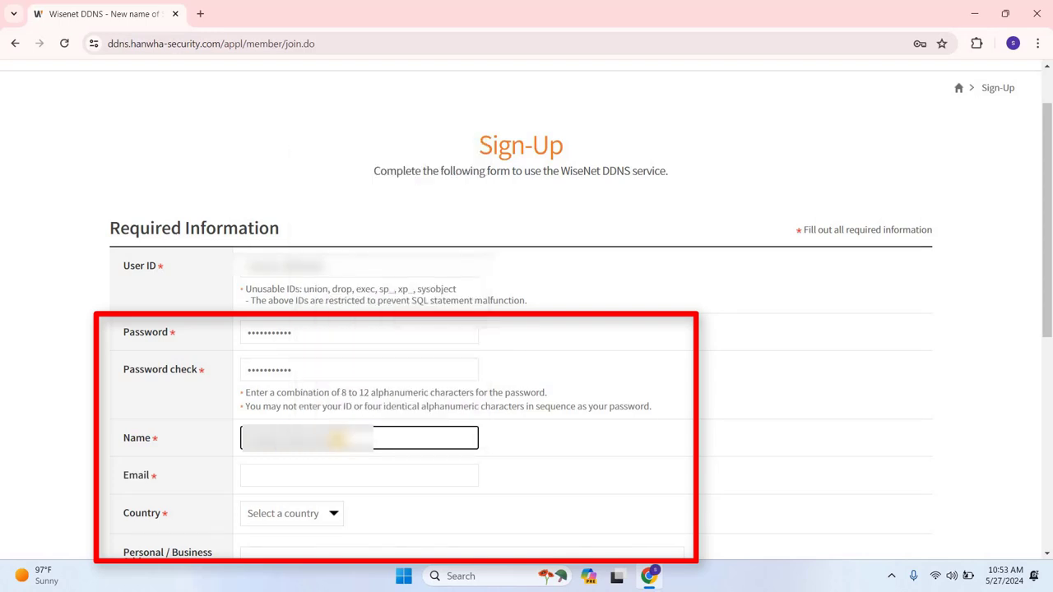
click(359, 339)
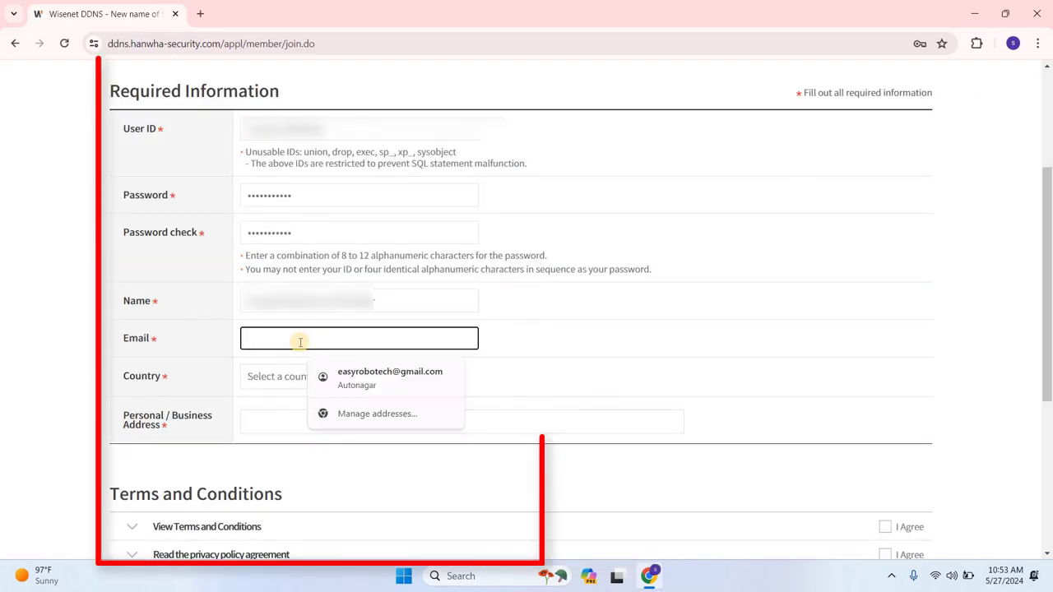
text(ma)
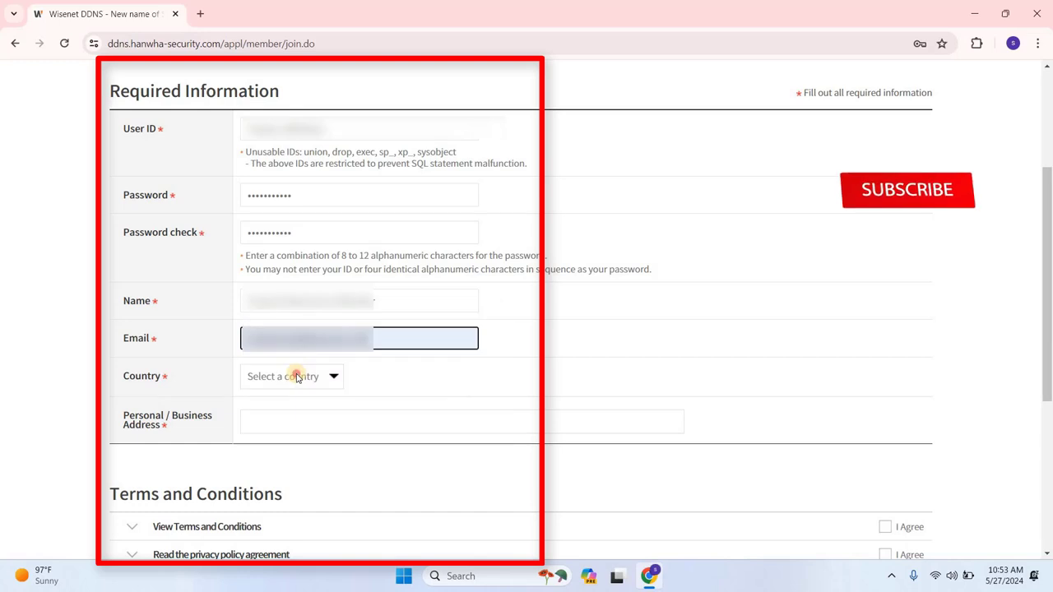
click(291, 375)
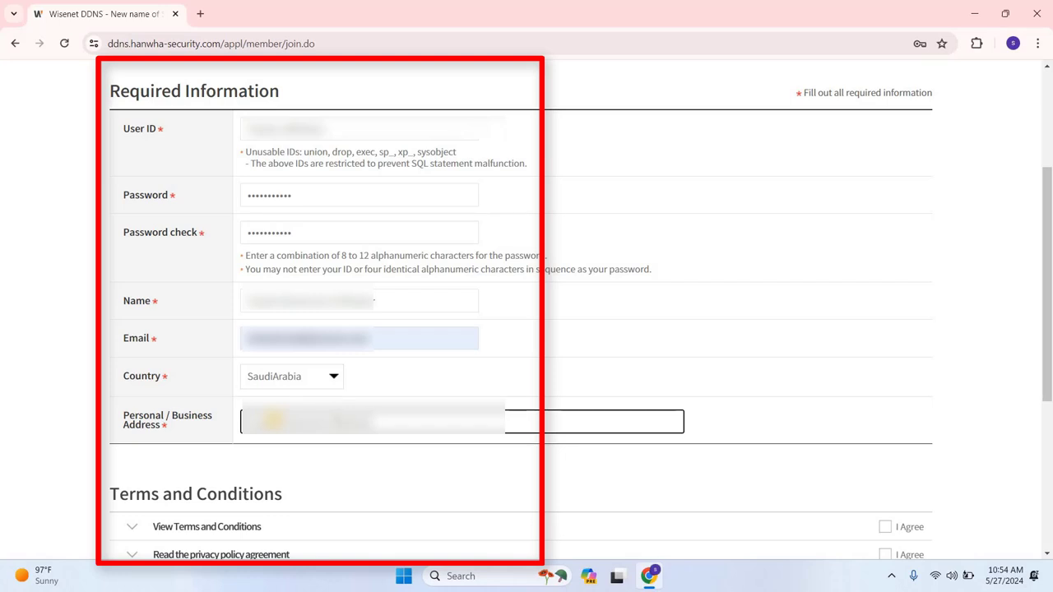
Accept both I Agree terms, complete the signup and return to the DDNS main page
scroll(down, 3)
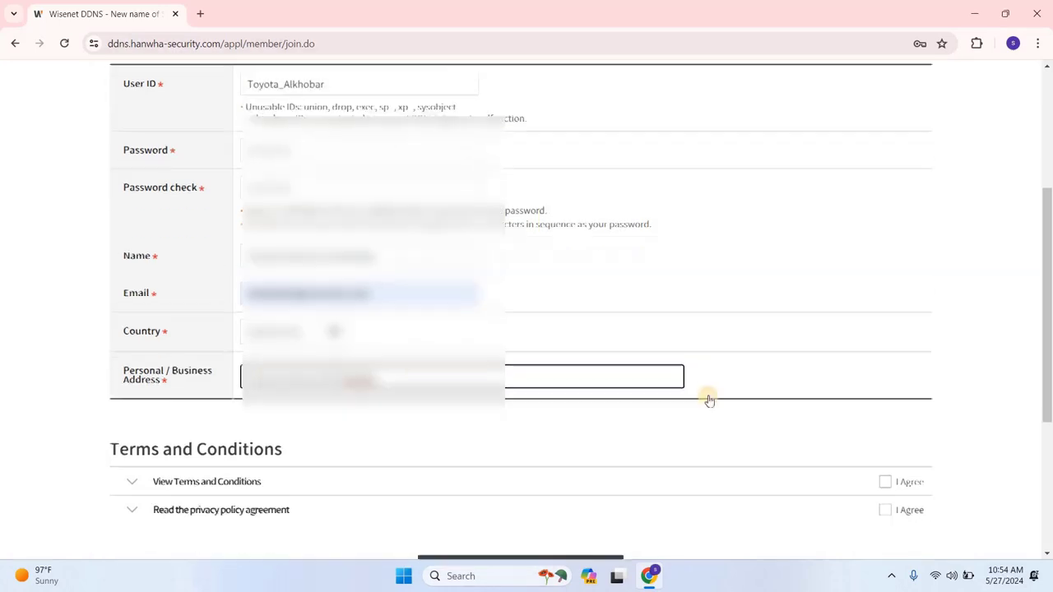
scroll(down, 3)
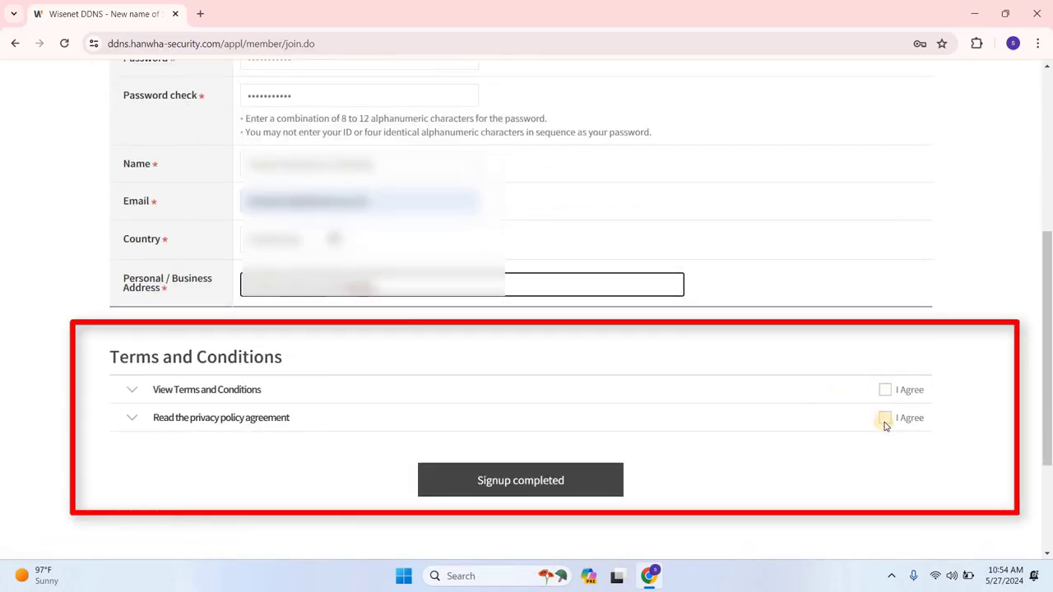
click(885, 418)
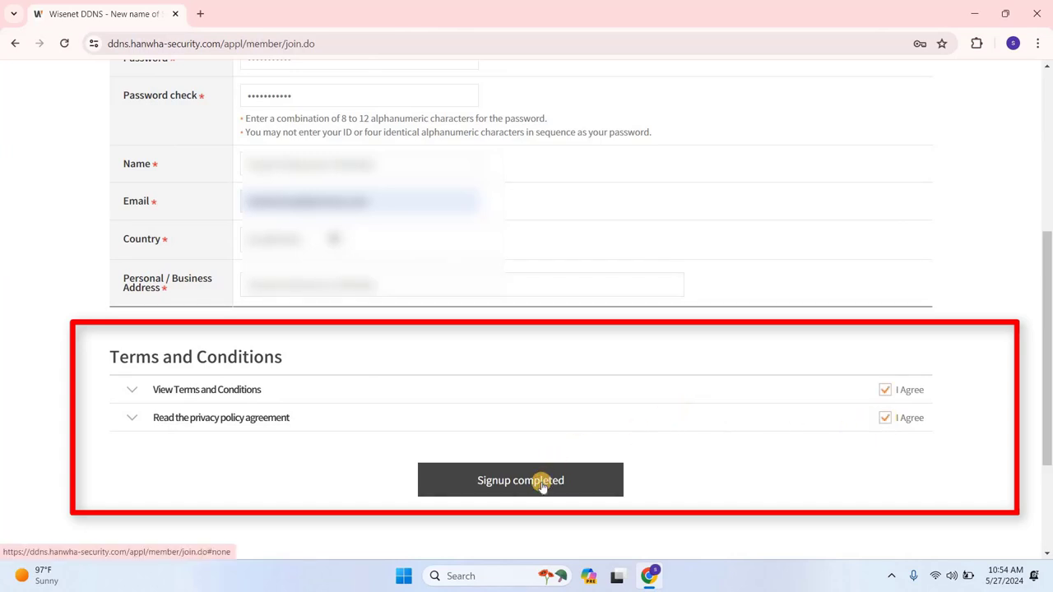
click(520, 481)
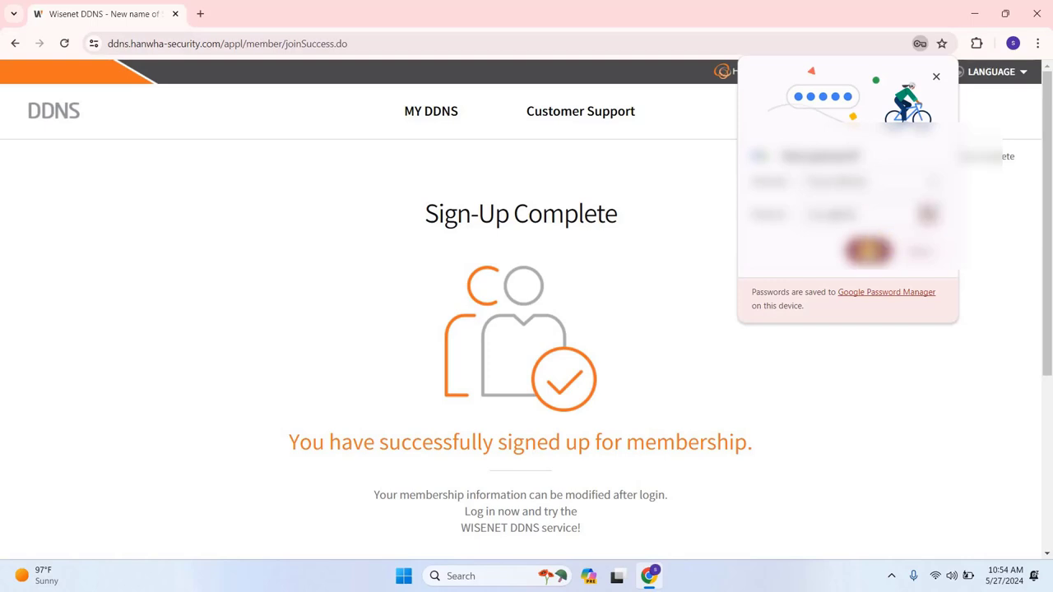
scroll(down, 3)
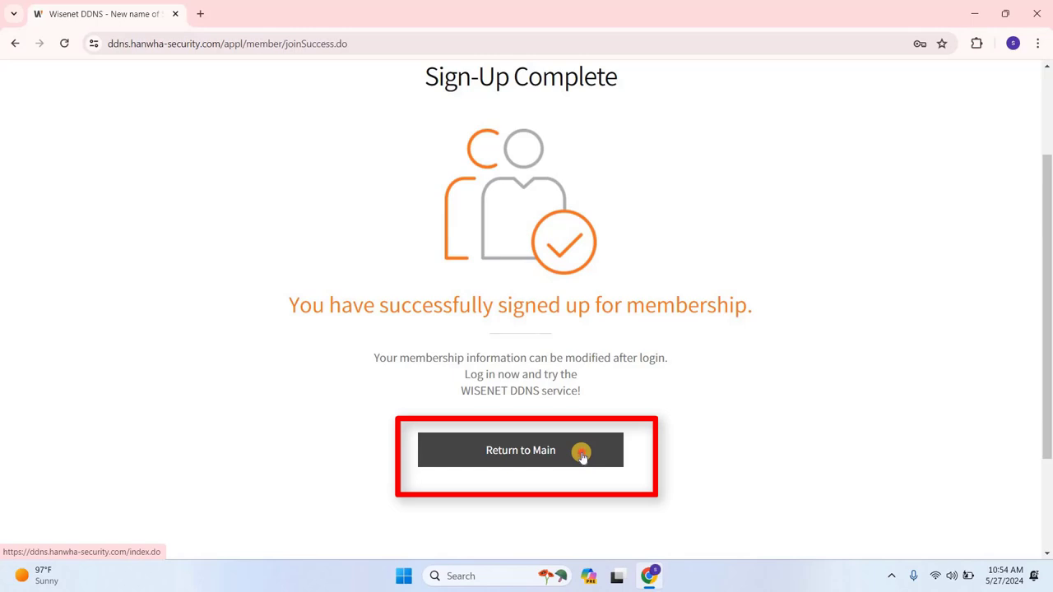
click(520, 451)
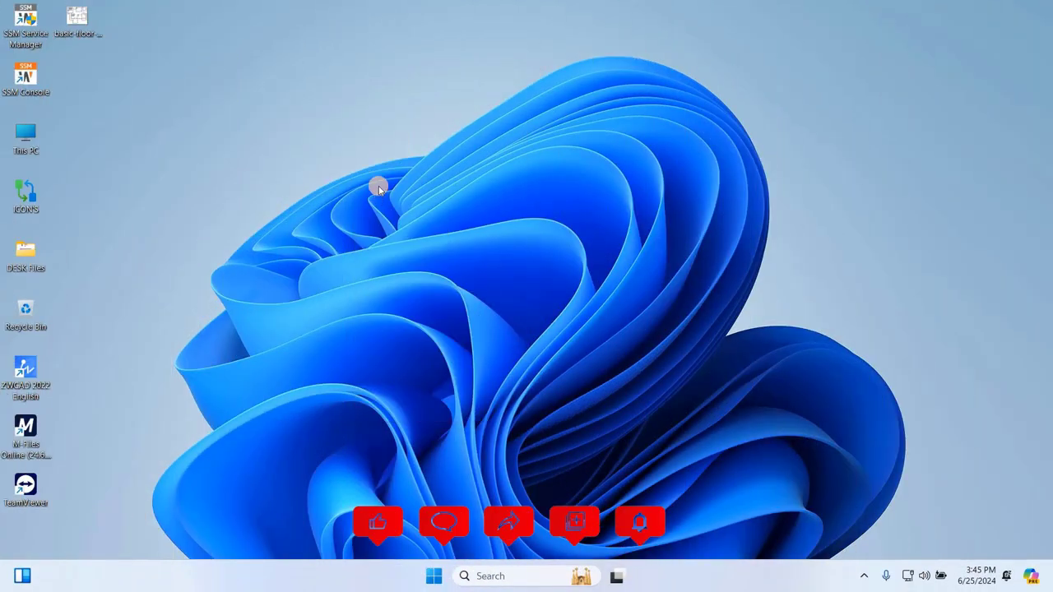
Launch the SSM Console Client and go to Configuration > Device > Registration
double_click(25, 79)
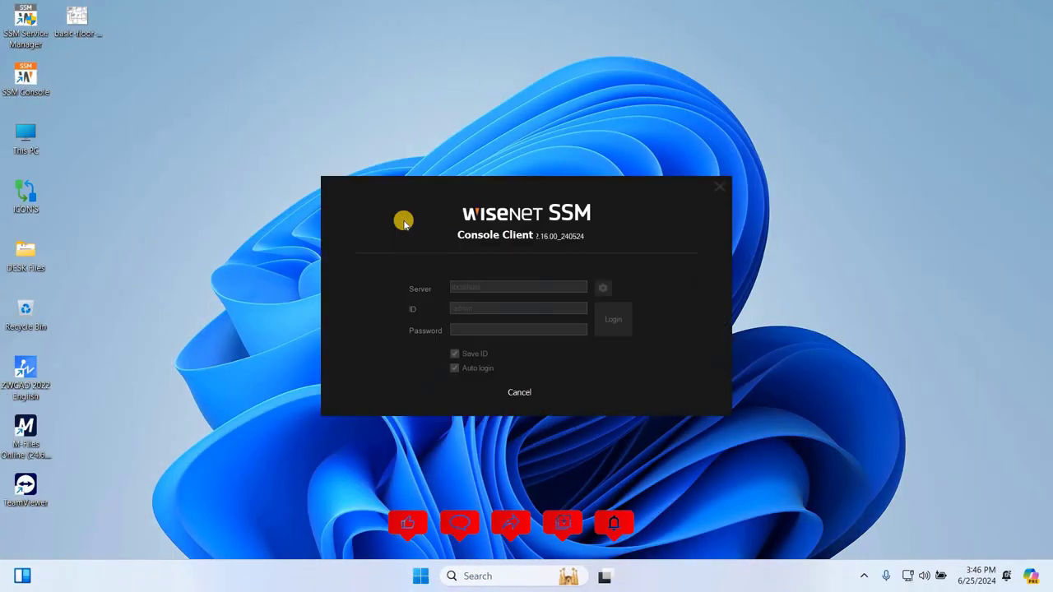
click(612, 319)
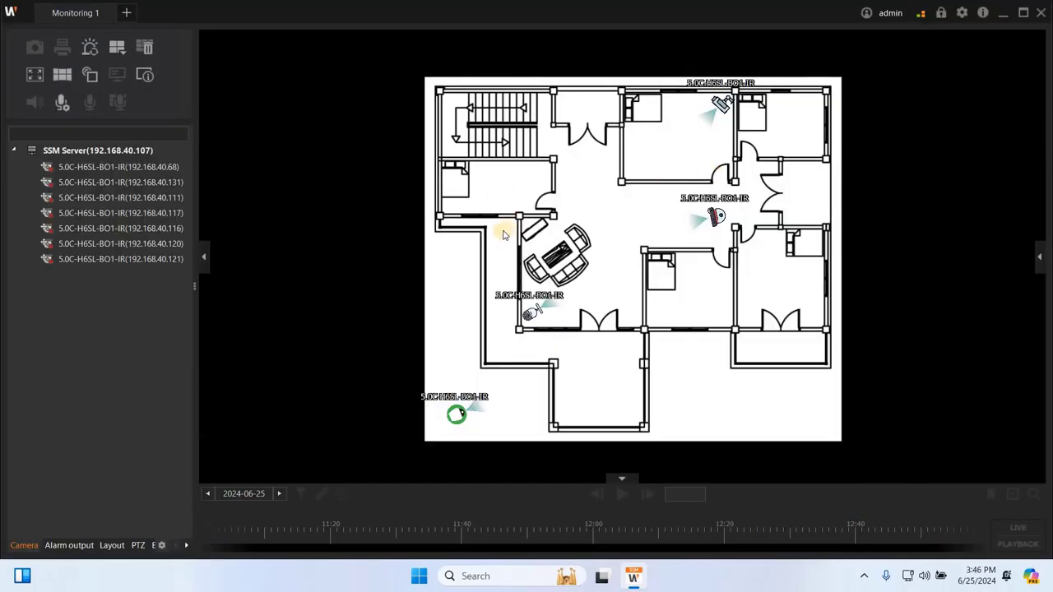
click(99, 150)
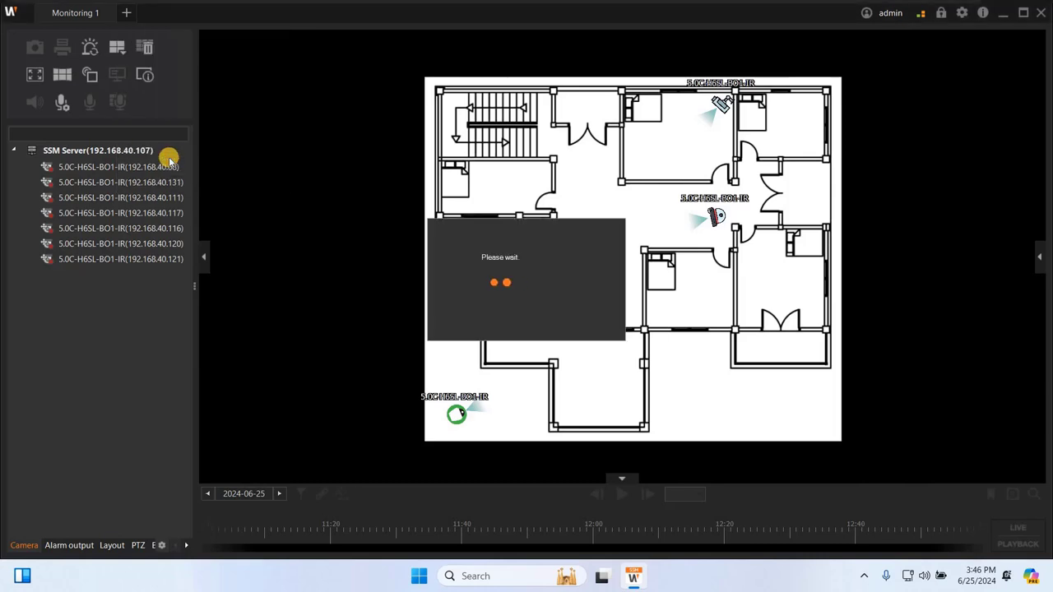
click(158, 13)
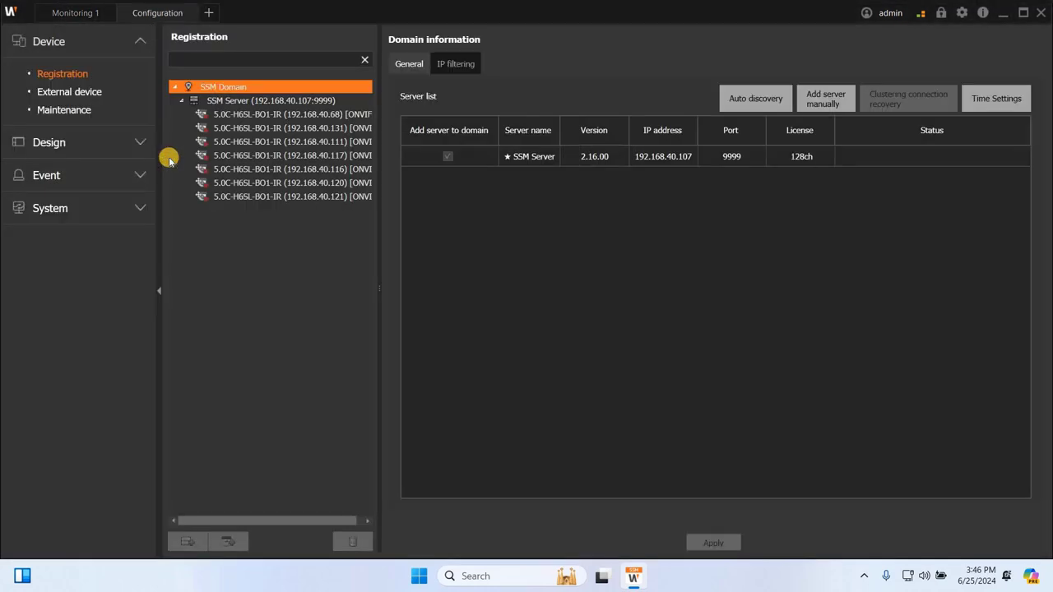
Show the SSM Server's General info, select its WAN IP and switch to the browser
click(270, 100)
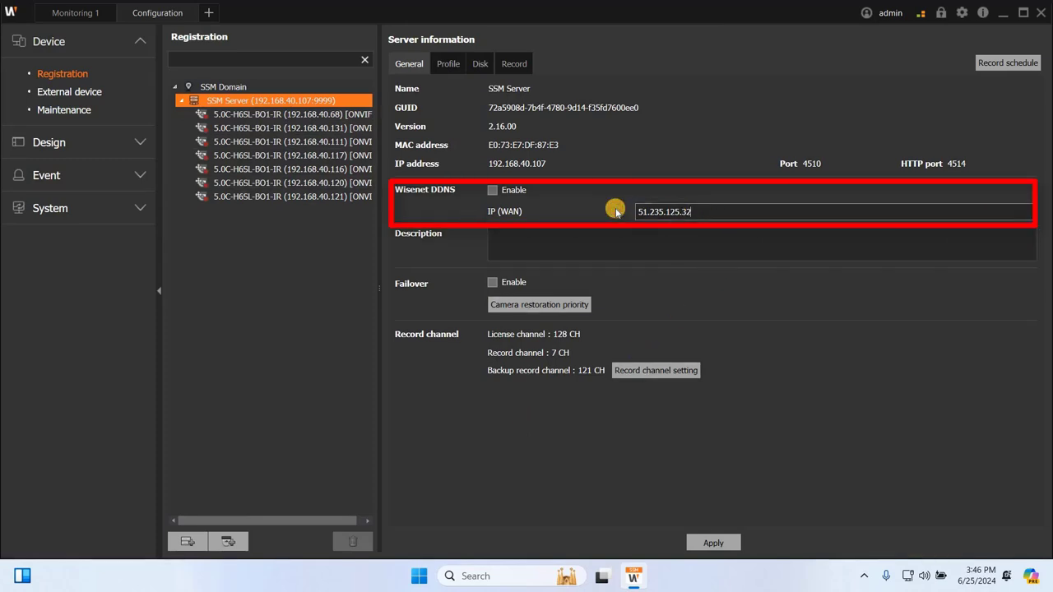
double_click(664, 211)
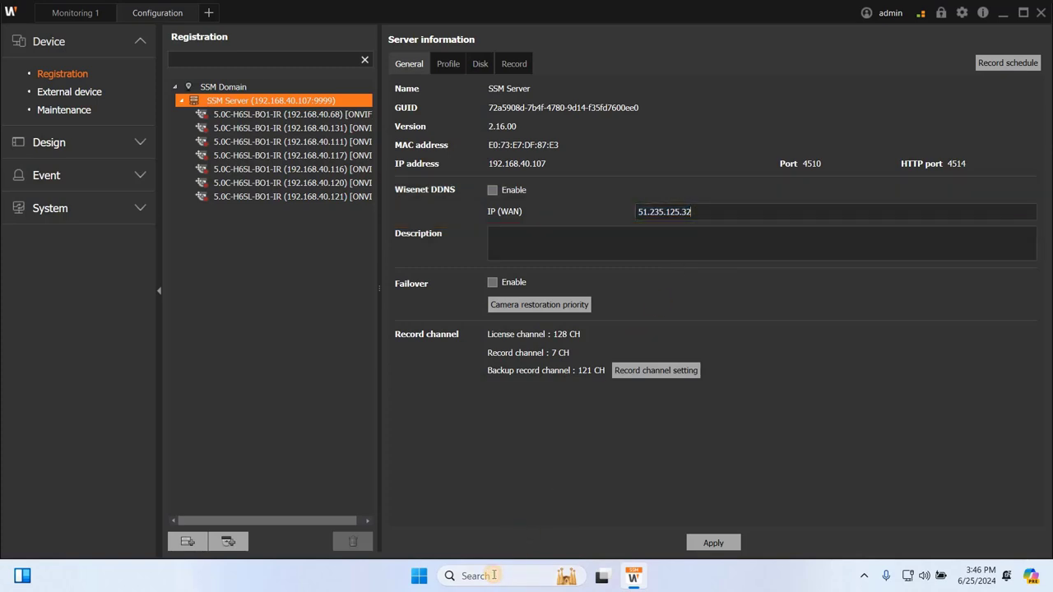
click(418, 576)
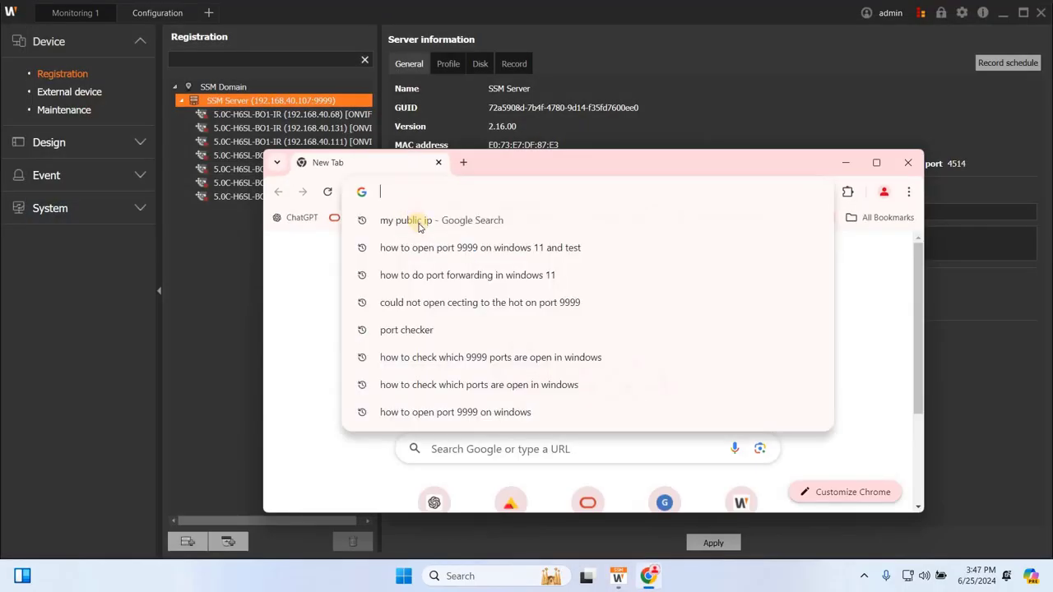
click(441, 221)
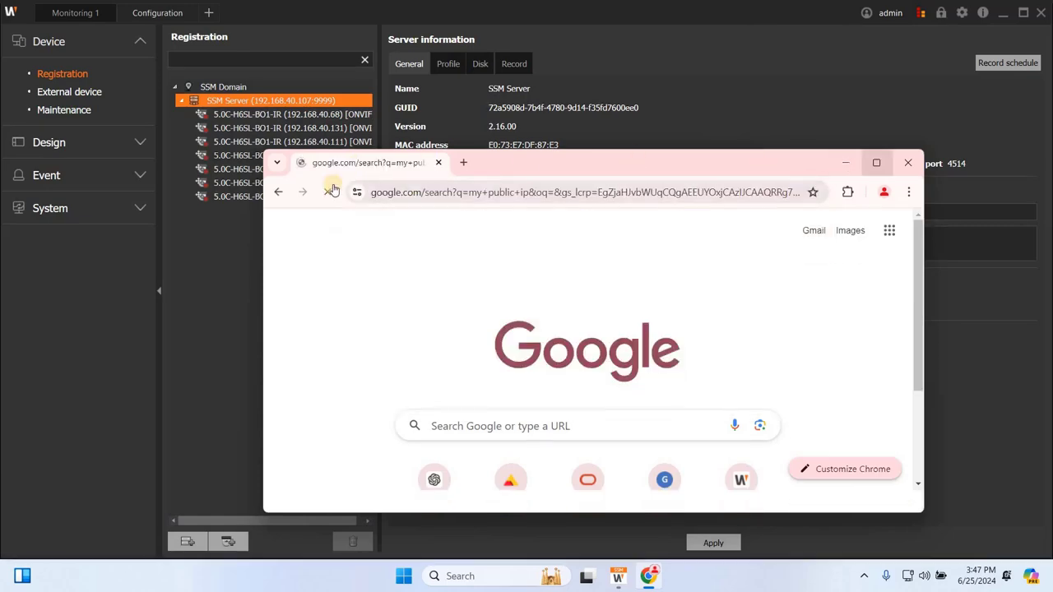
click(876, 163)
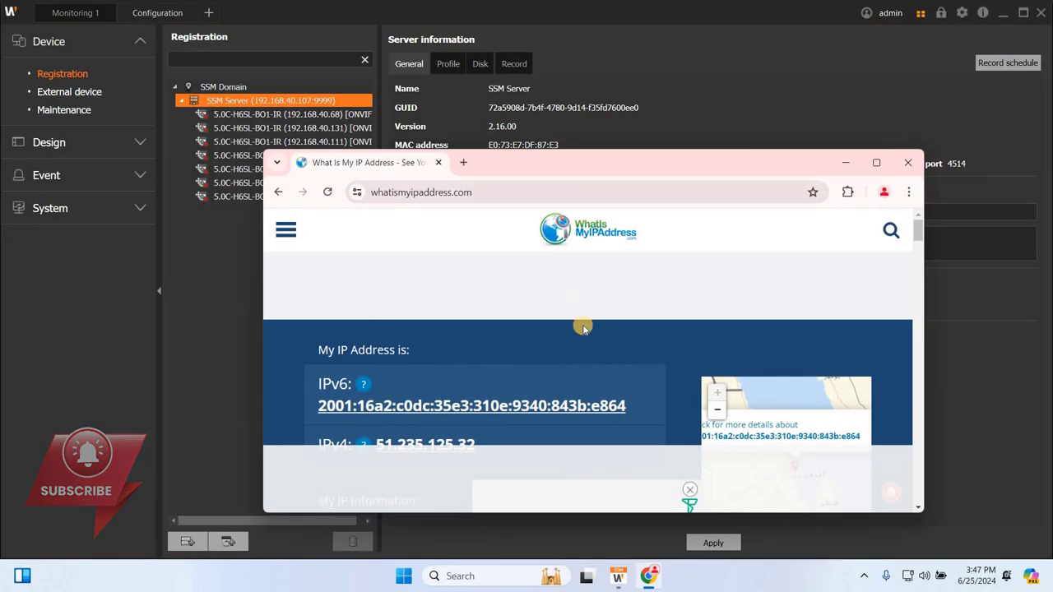
scroll(down, 3)
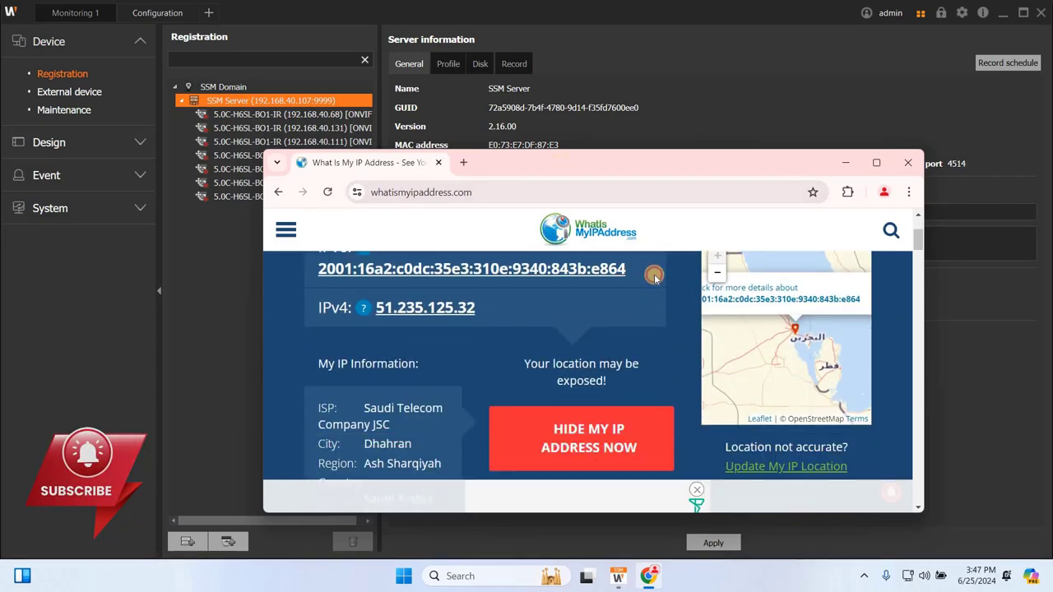
drag(655, 278, 668, 278)
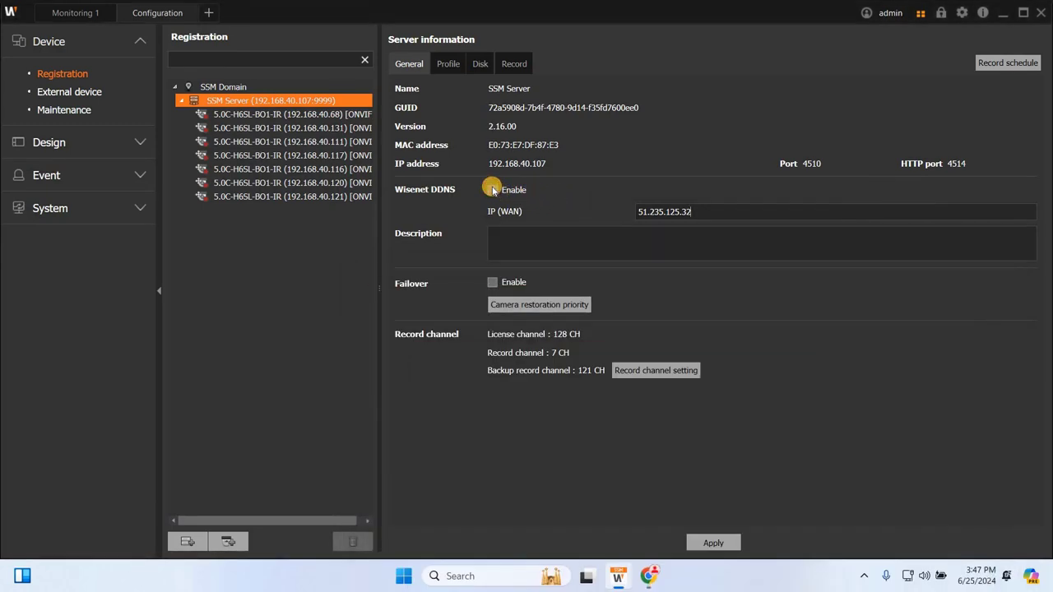
Enable Wisenet DDNS on the server, enter a product ID and apply it
click(492, 189)
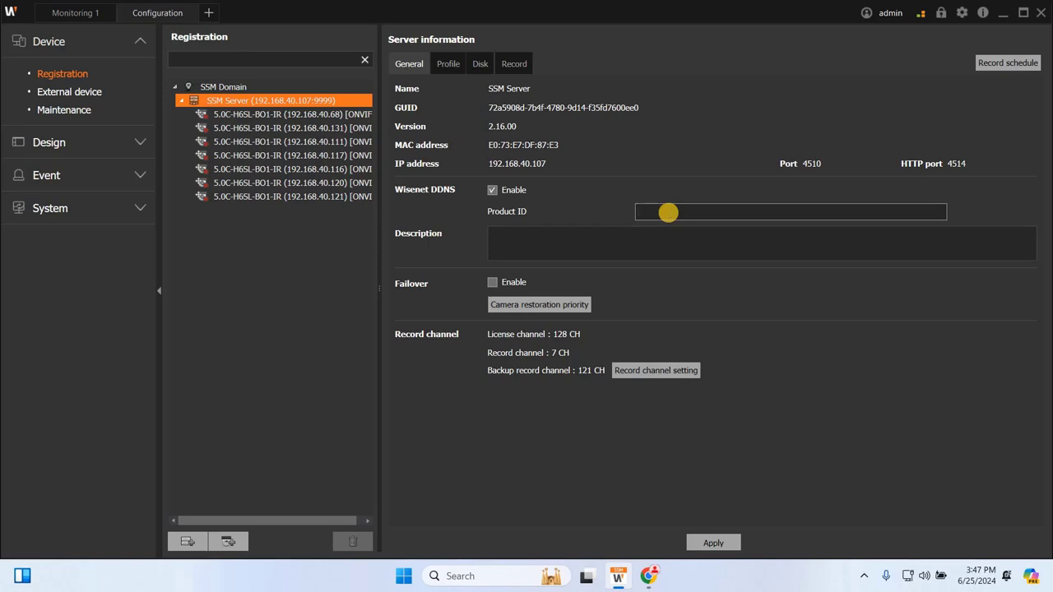
text(EASYROBOTECH)
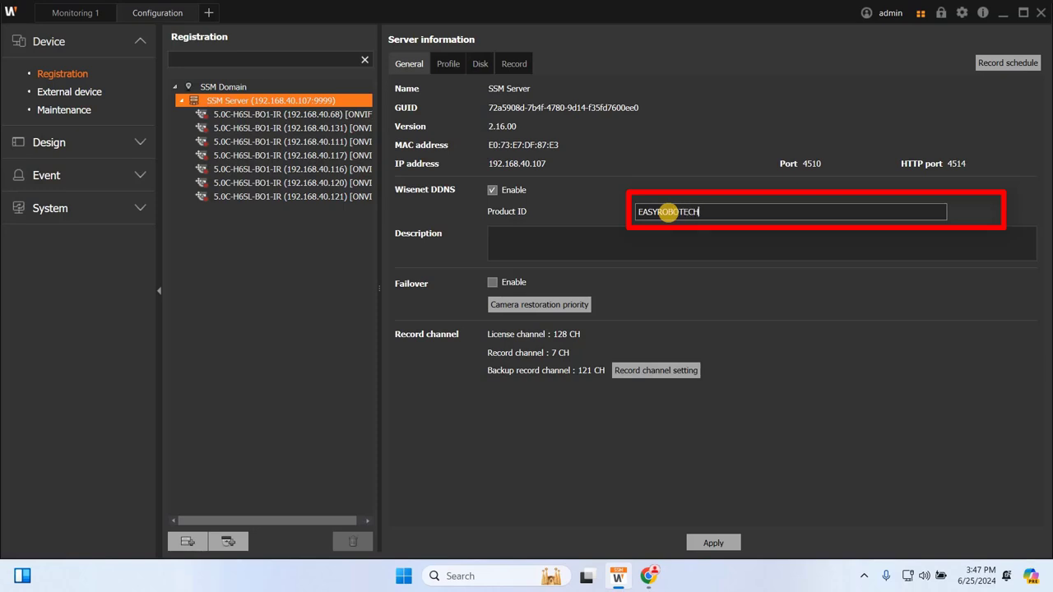
text(-)
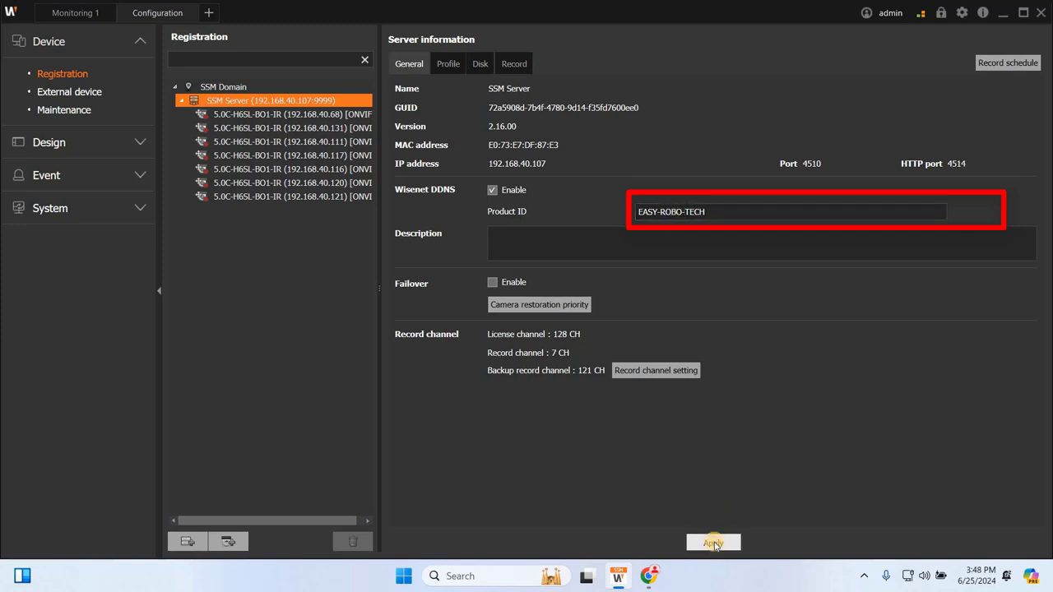
click(712, 543)
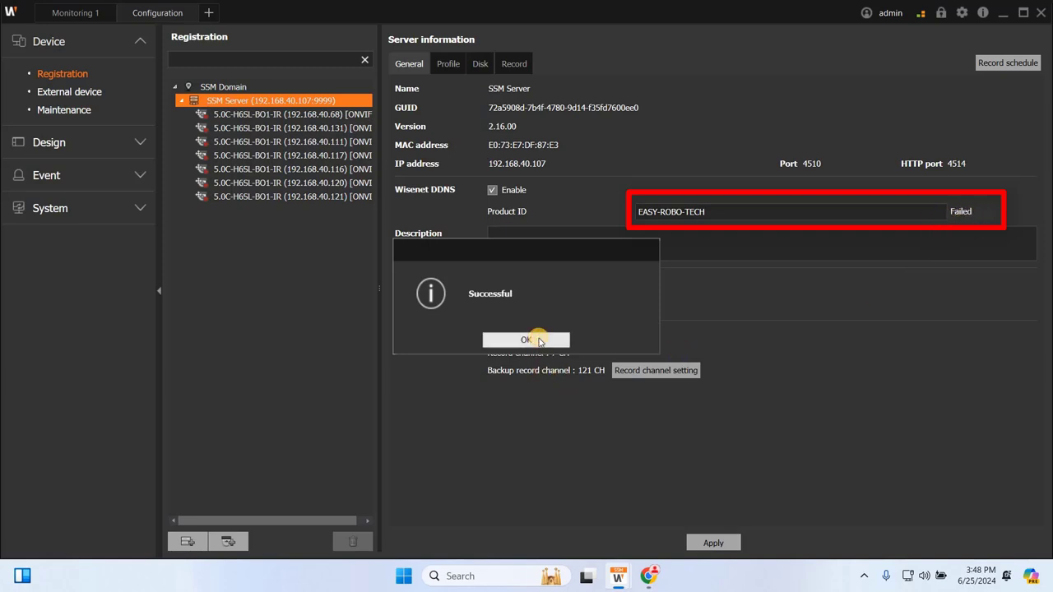
click(526, 339)
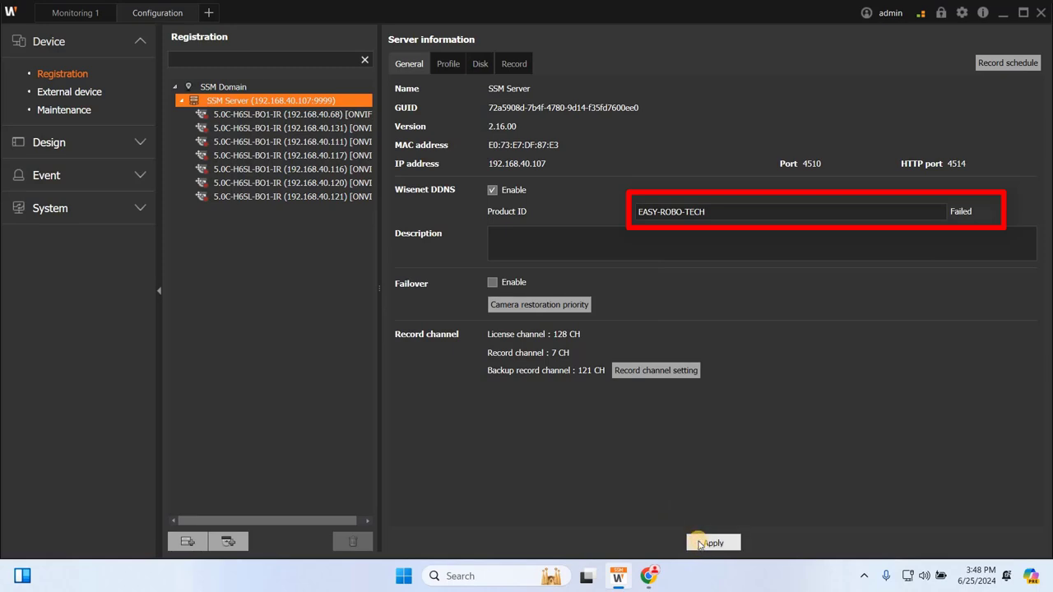
Shorten the product ID to EASY and apply again so the status reads Successful
click(712, 544)
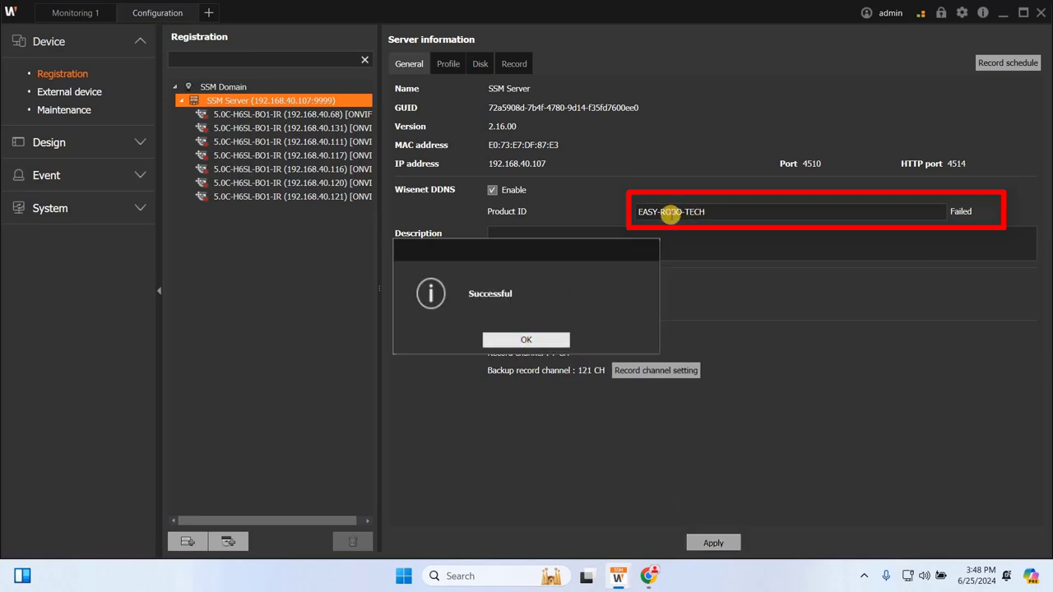
click(527, 339)
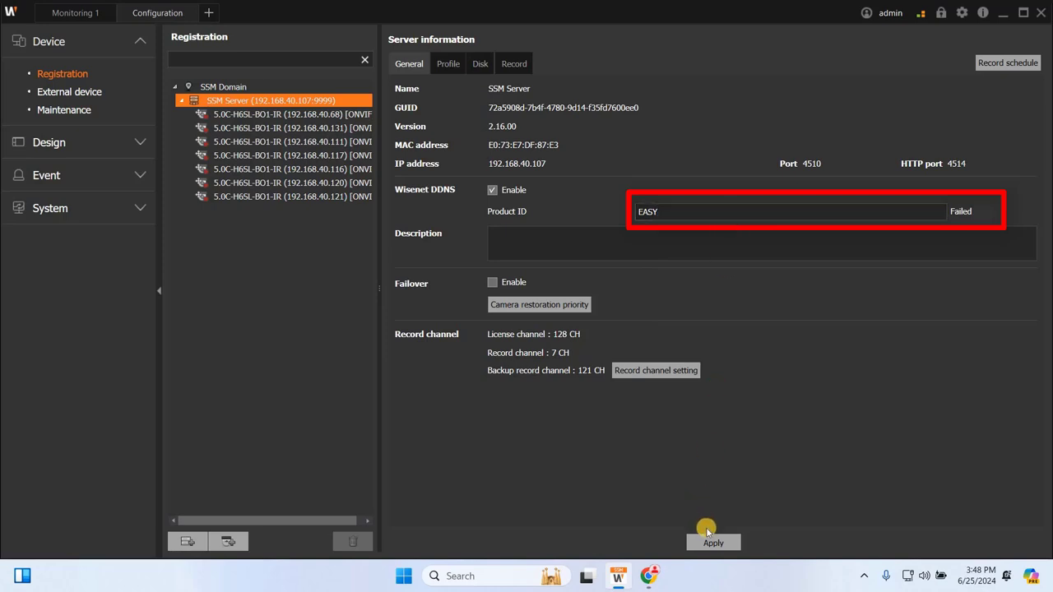
click(713, 543)
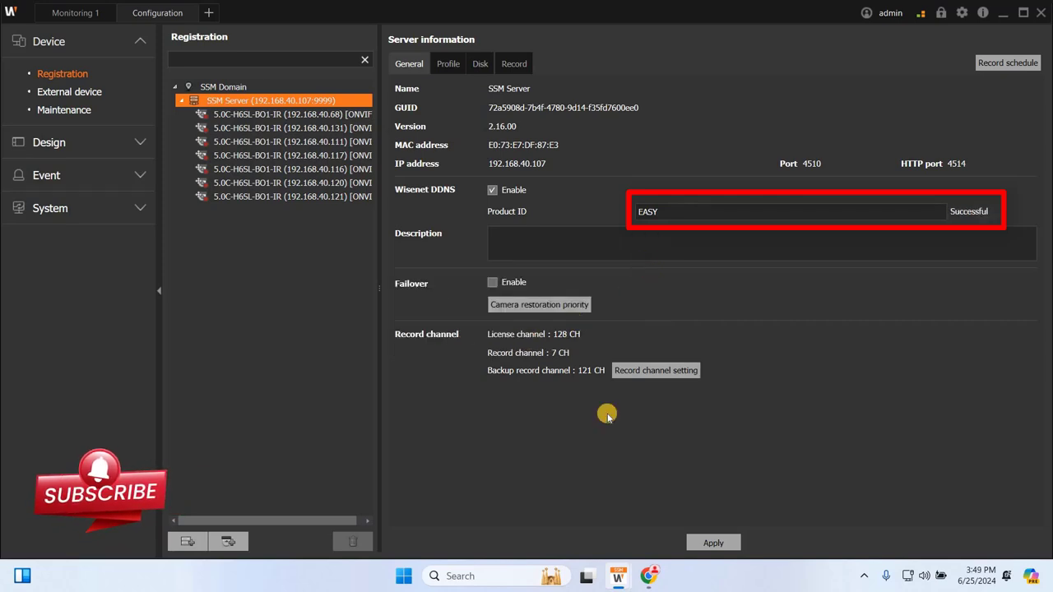
mouse_move(645, 481)
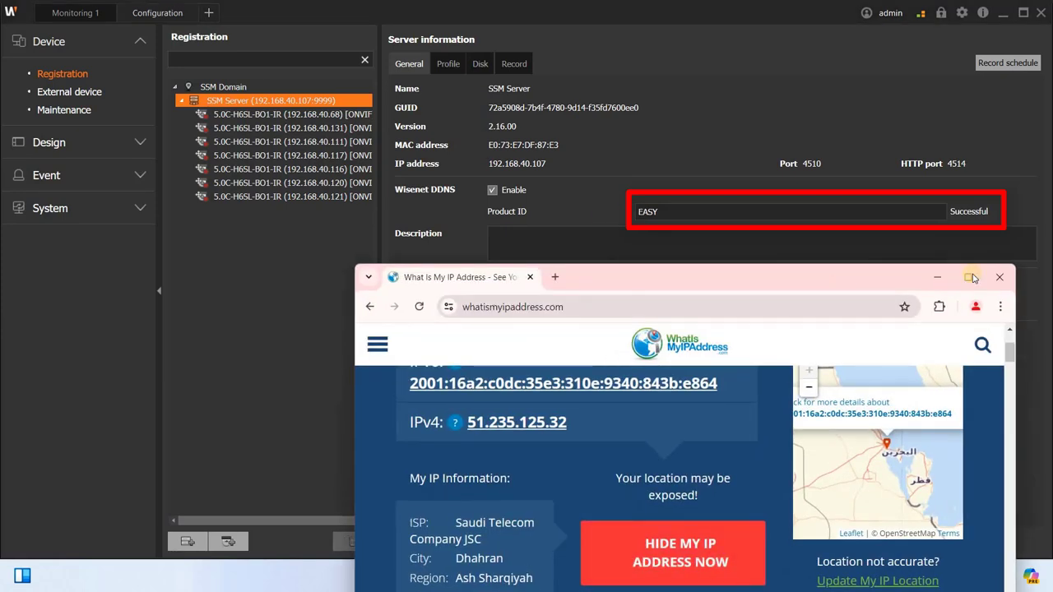
Return to the Wisenet DDNS site and show the MY DDNS list of registered products
click(971, 276)
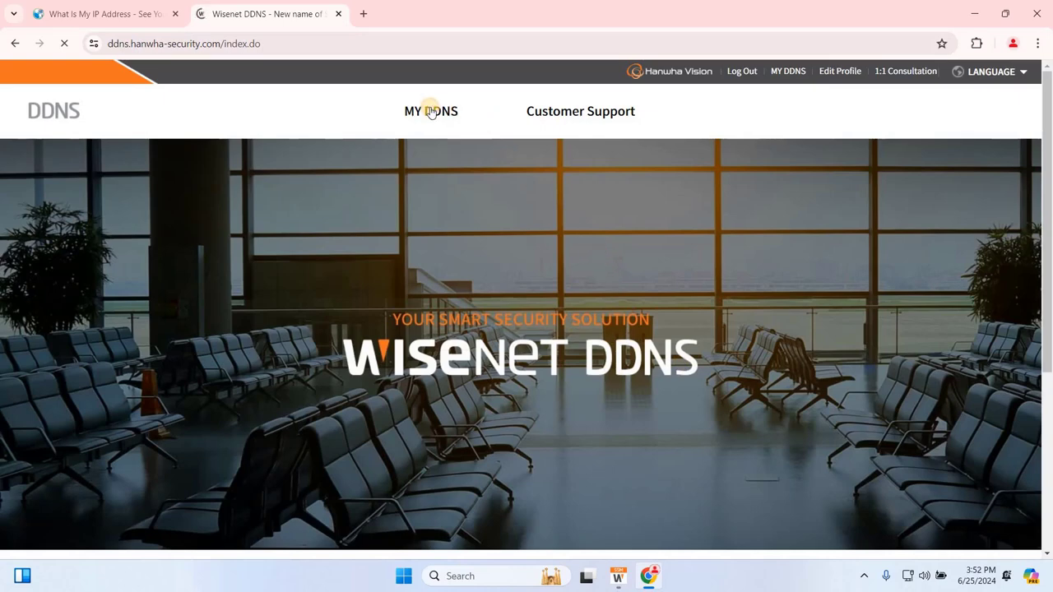
click(431, 112)
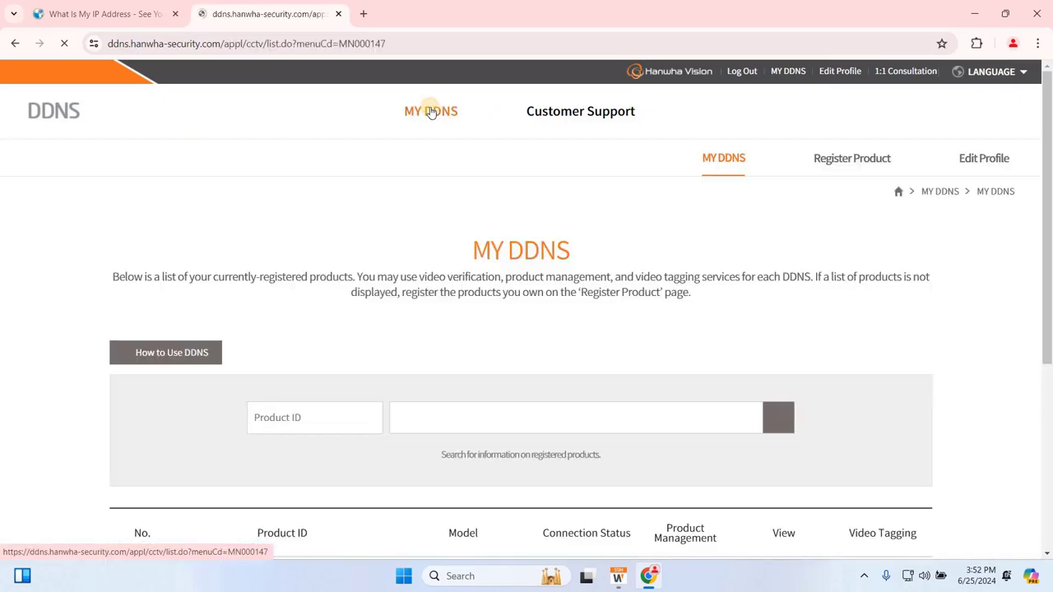
click(431, 112)
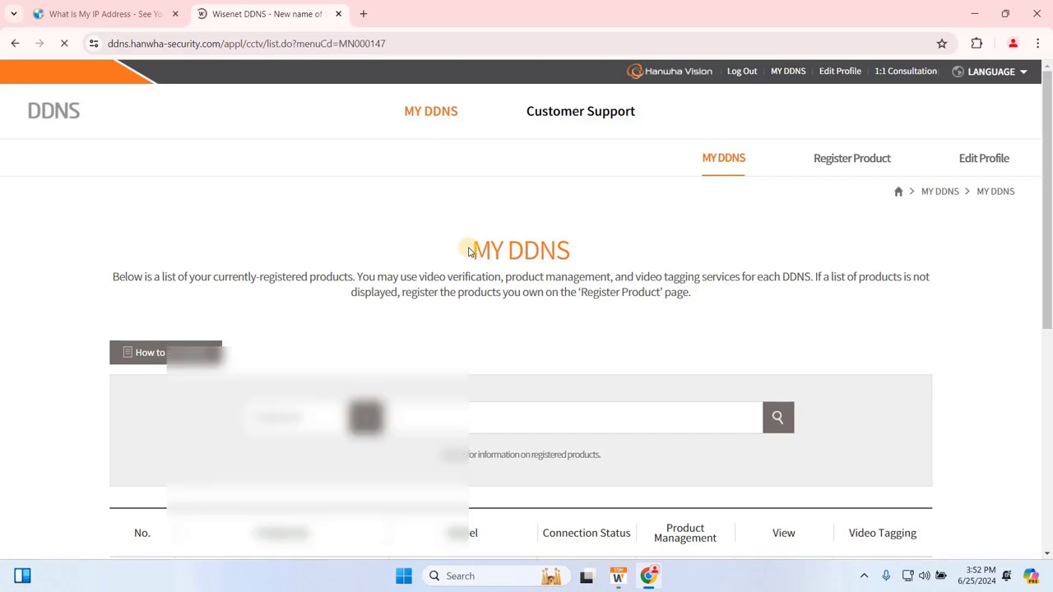
scroll(down, 3)
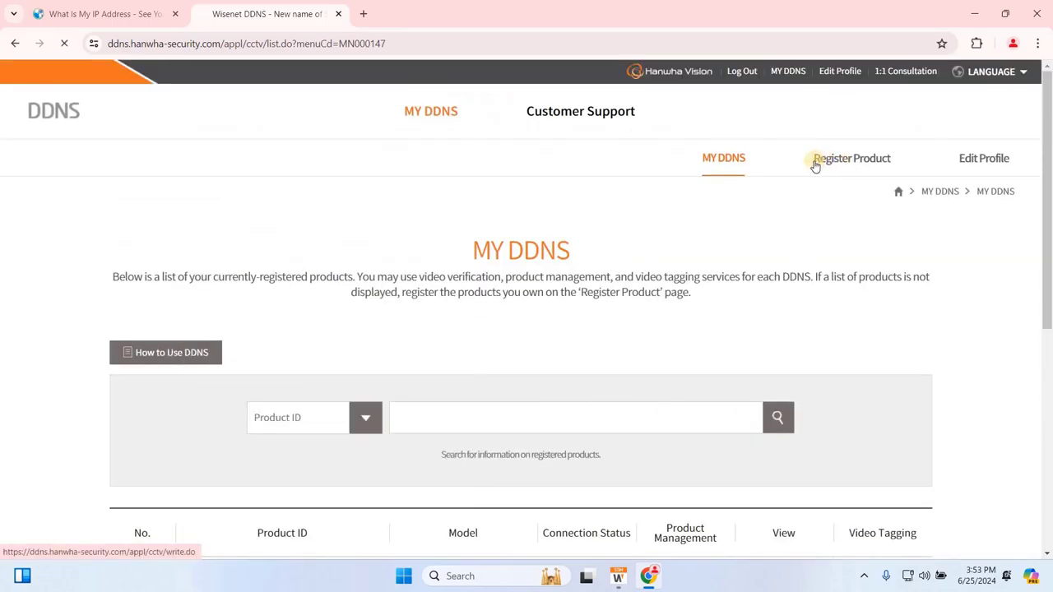
Begin a new product registration with ID EASY and type Home Security
click(853, 158)
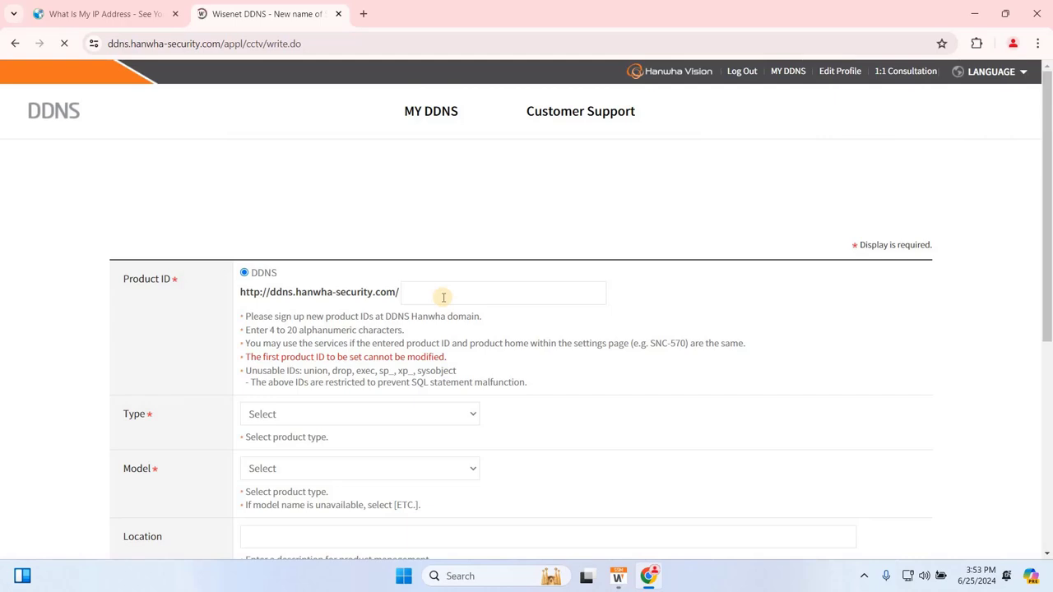
click(504, 293)
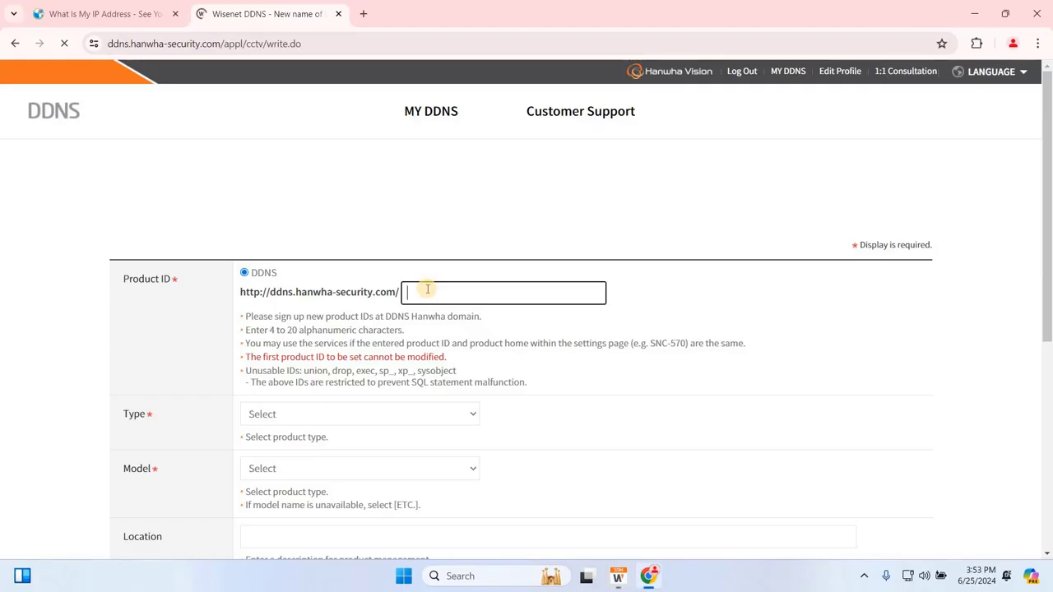
text(EASY)
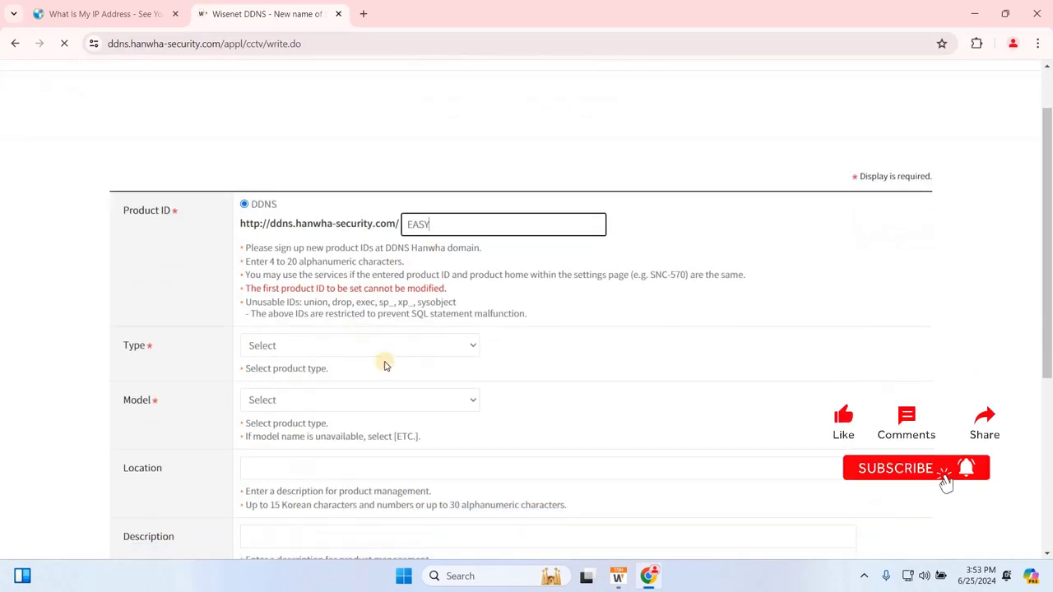
click(358, 345)
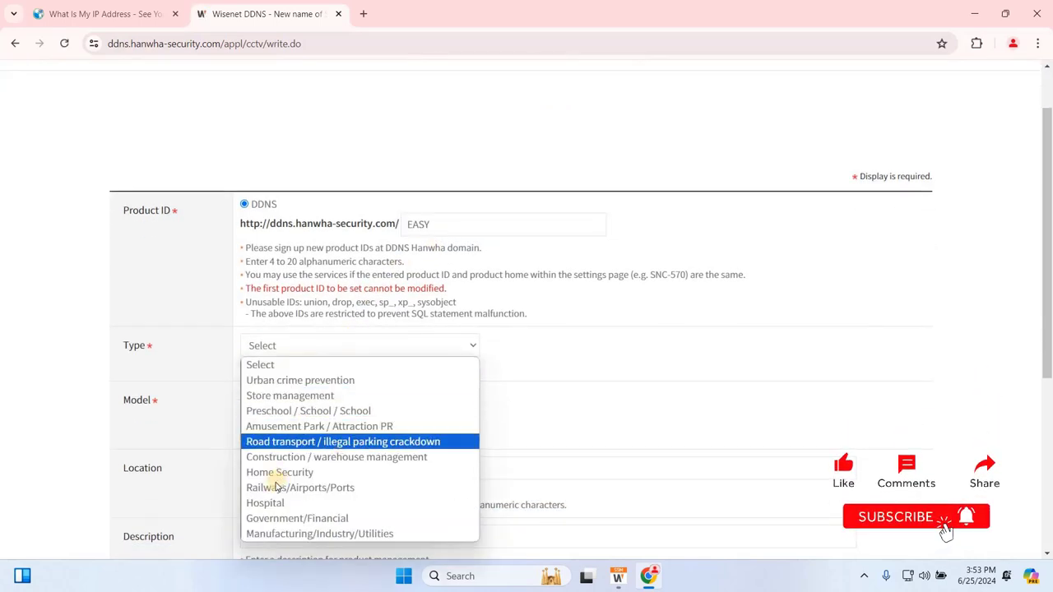
click(280, 471)
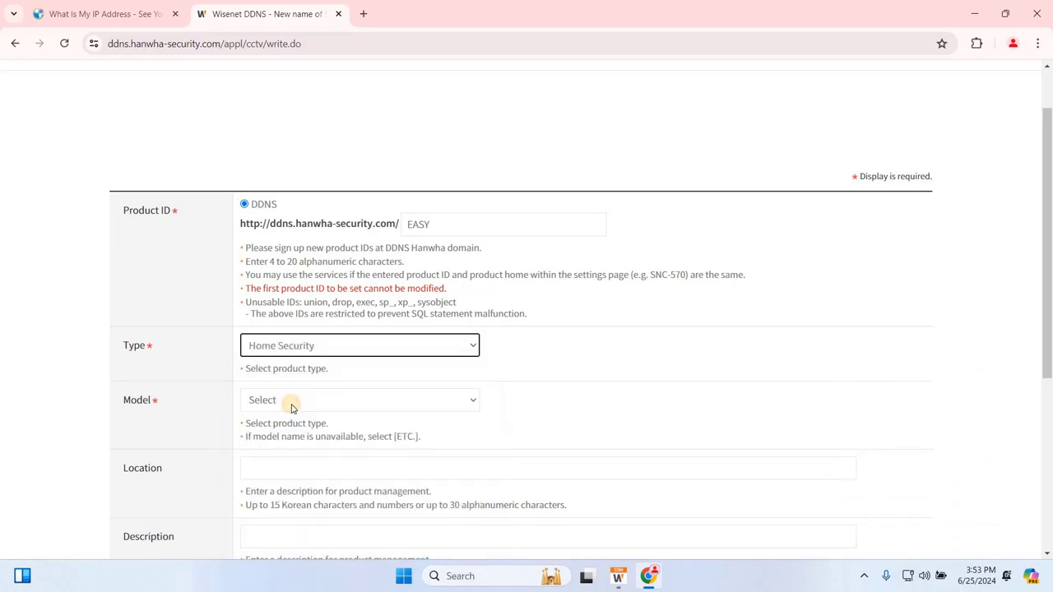
Set the model to PRN-4011 and enter Easyrobotech as location and description
click(359, 400)
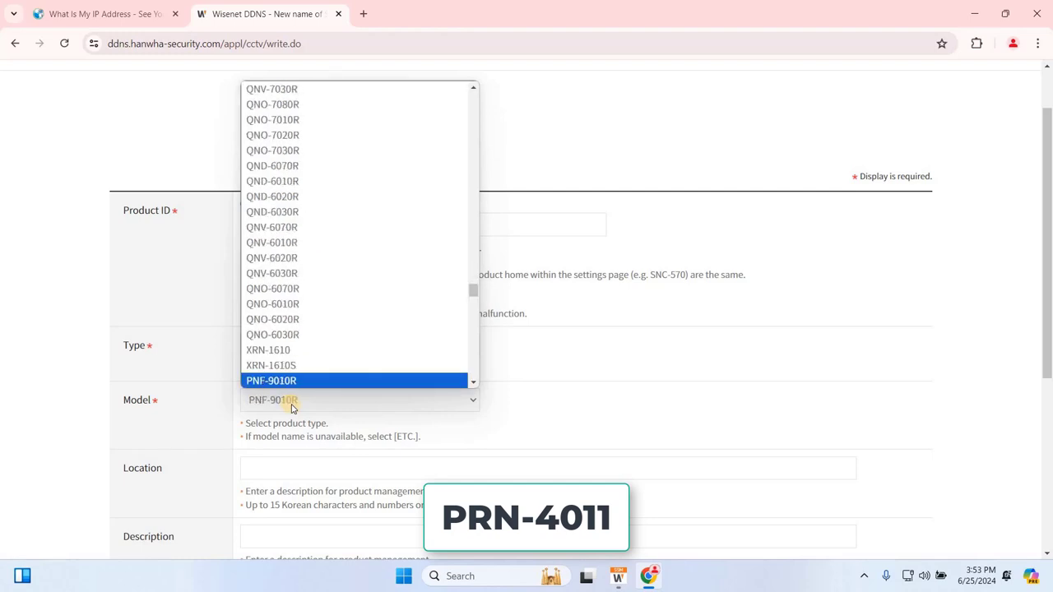
scroll(down, 3)
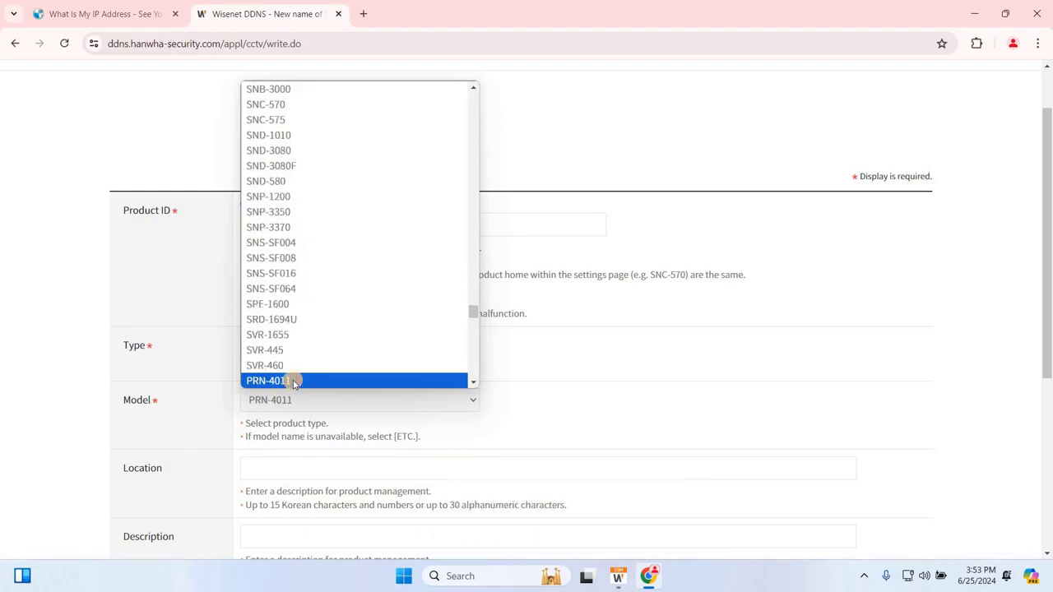
click(270, 380)
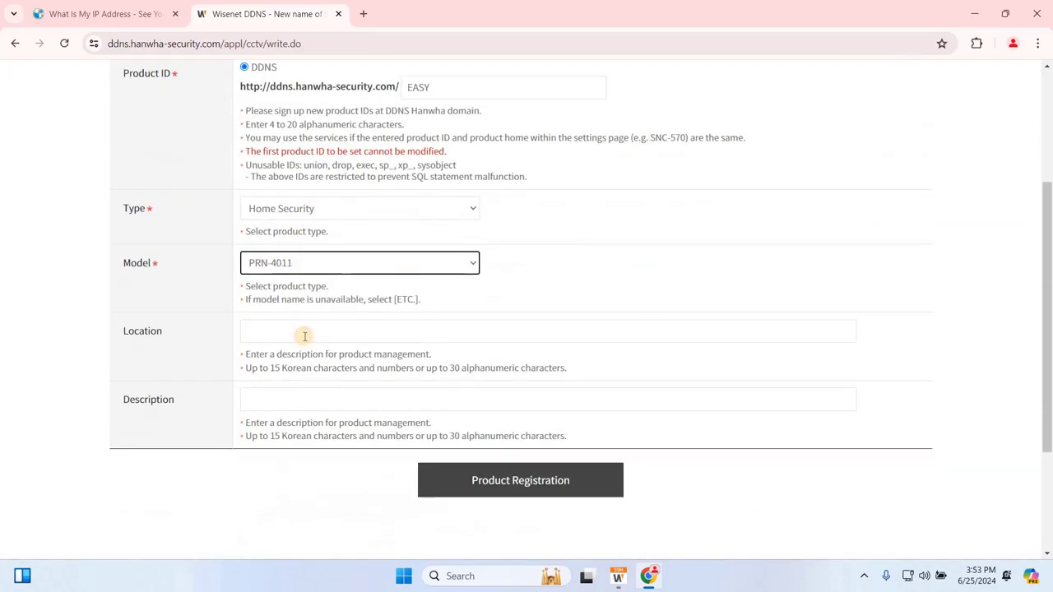
text(eA)
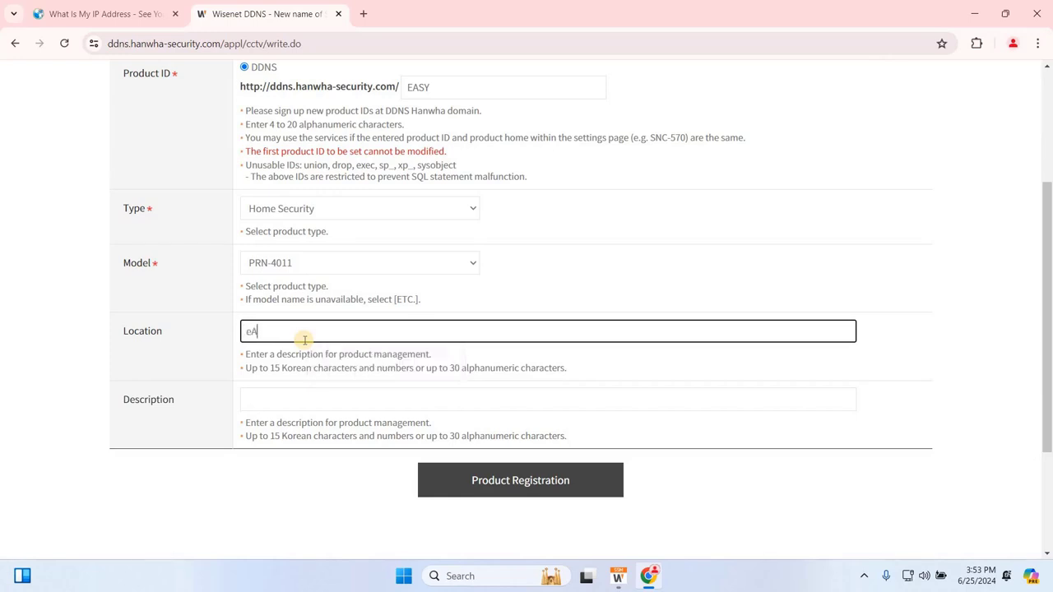
text(SYROBOTEC)
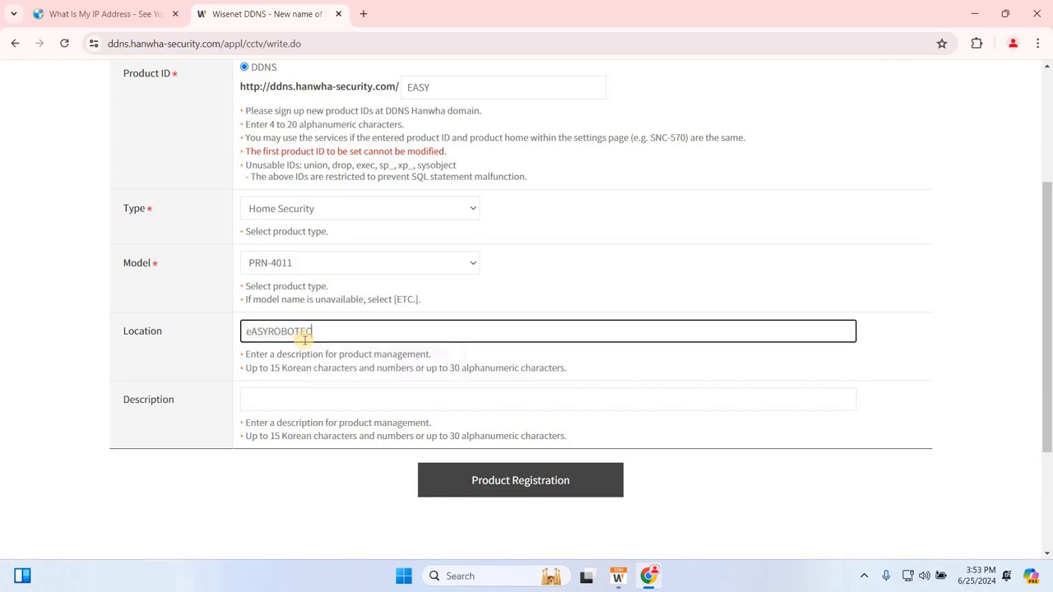
text(Easyrobotech)
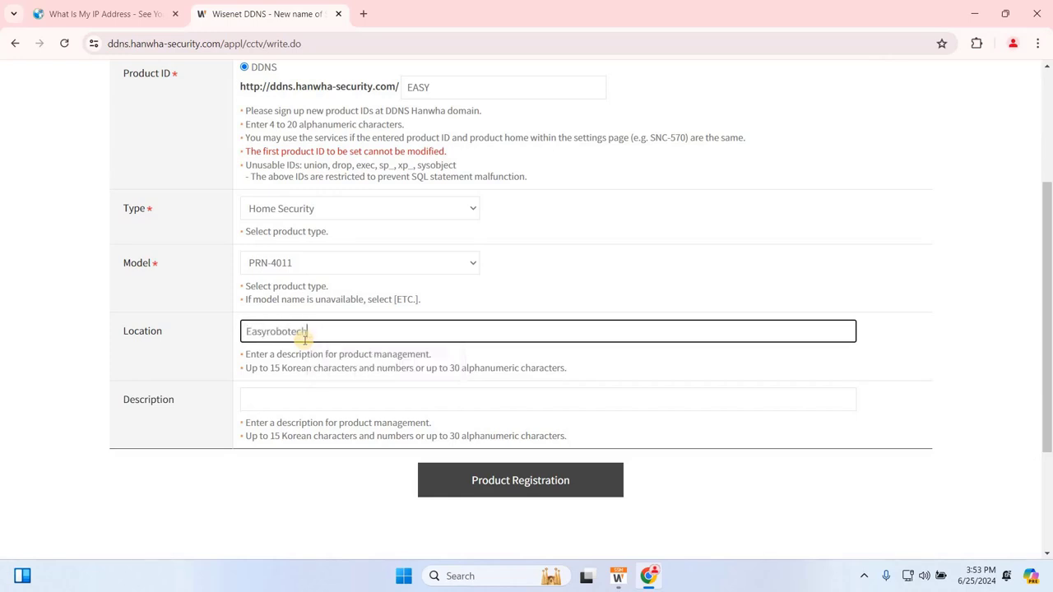
text(Easyrobotech)
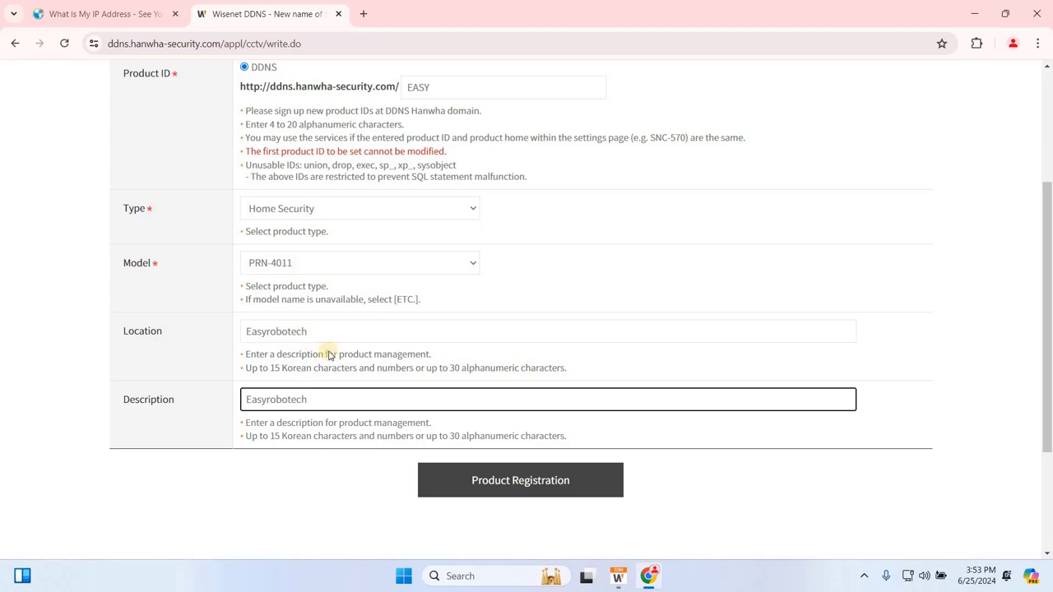
Submit the product registration and dismiss the Duplicate product ID rejection
click(520, 481)
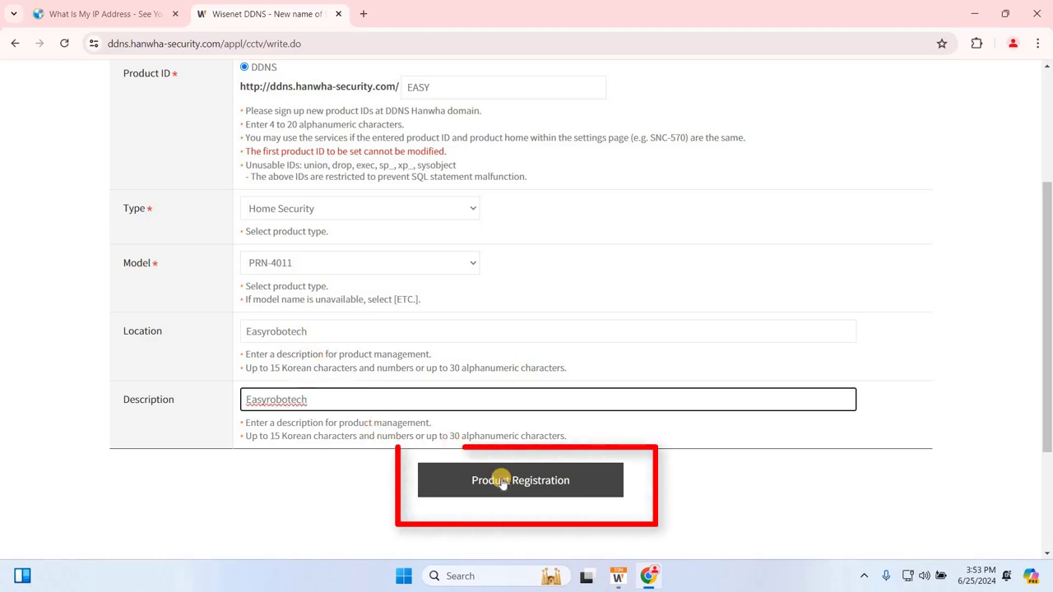
click(520, 481)
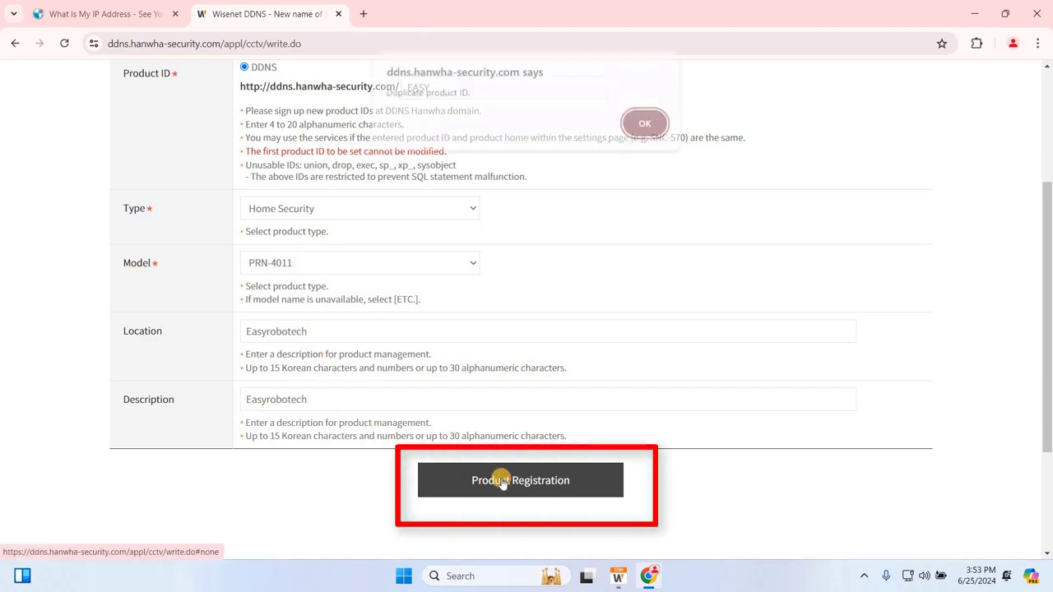
click(520, 481)
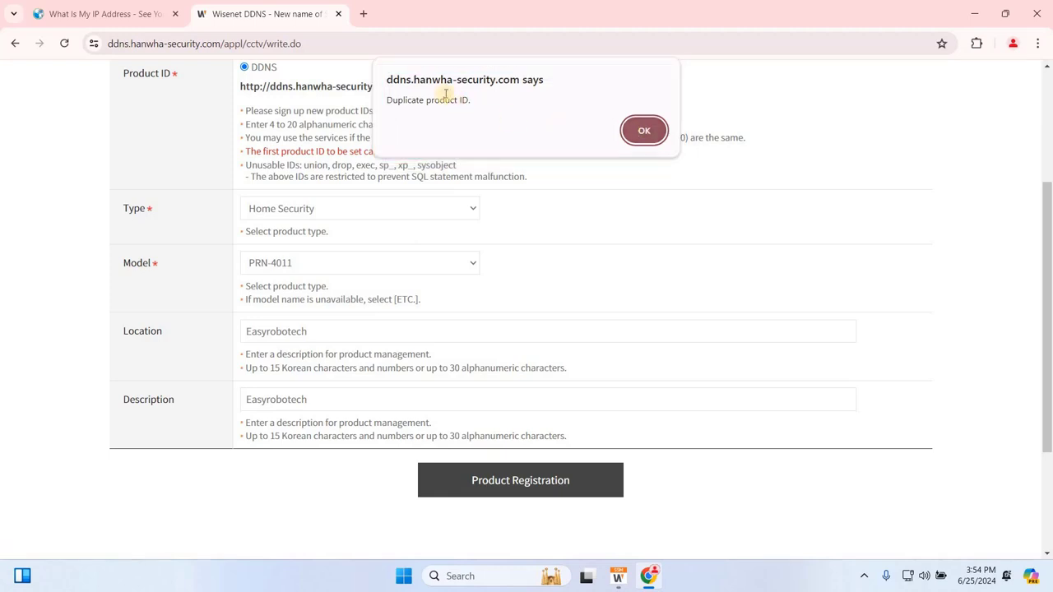
click(644, 130)
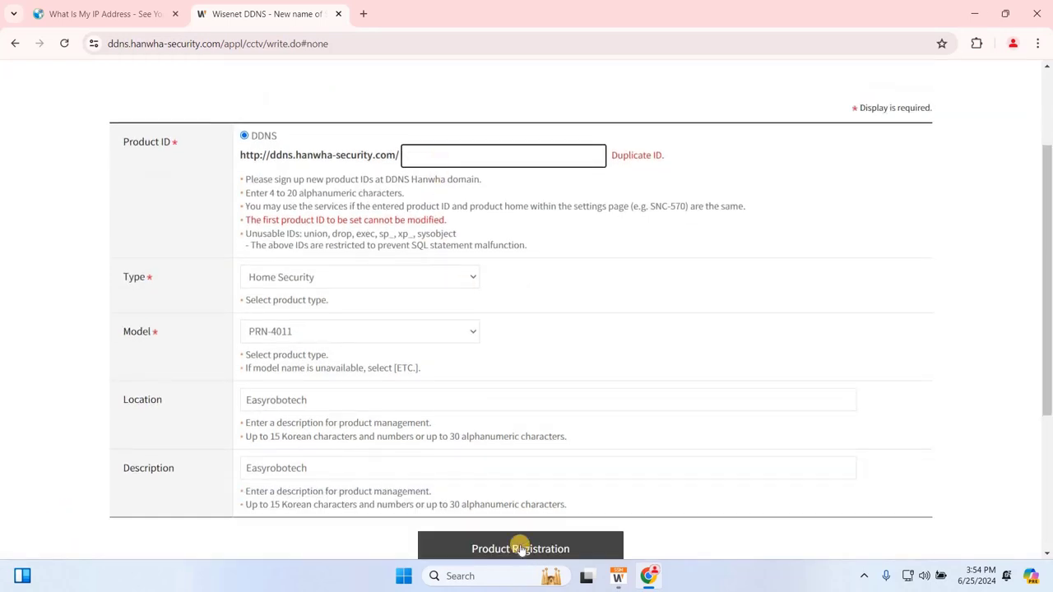
Resubmit the registration, clearing the missing-ID warning, with a new Product ID
click(520, 549)
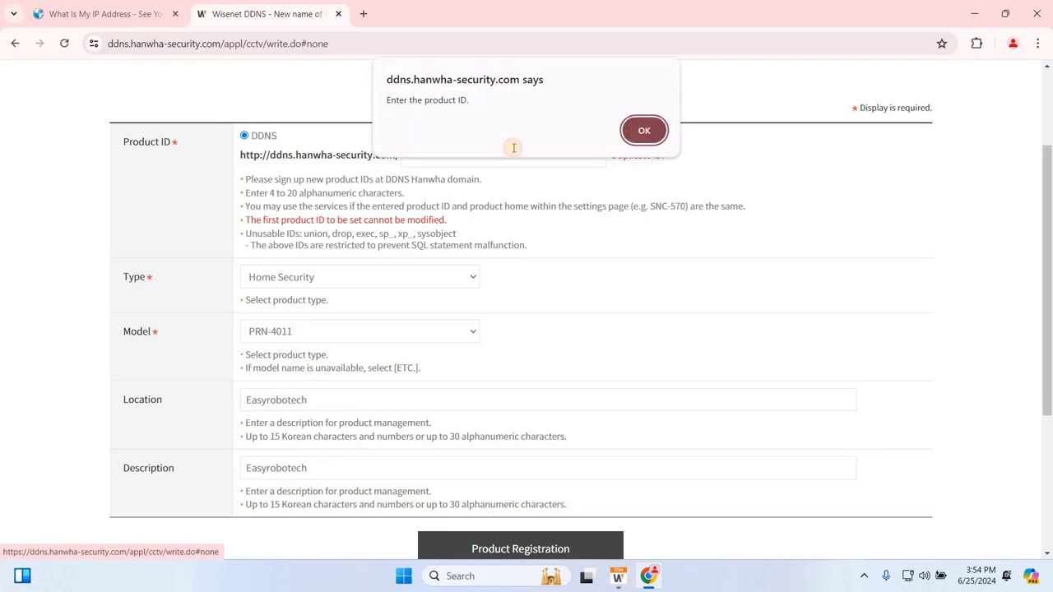
click(645, 130)
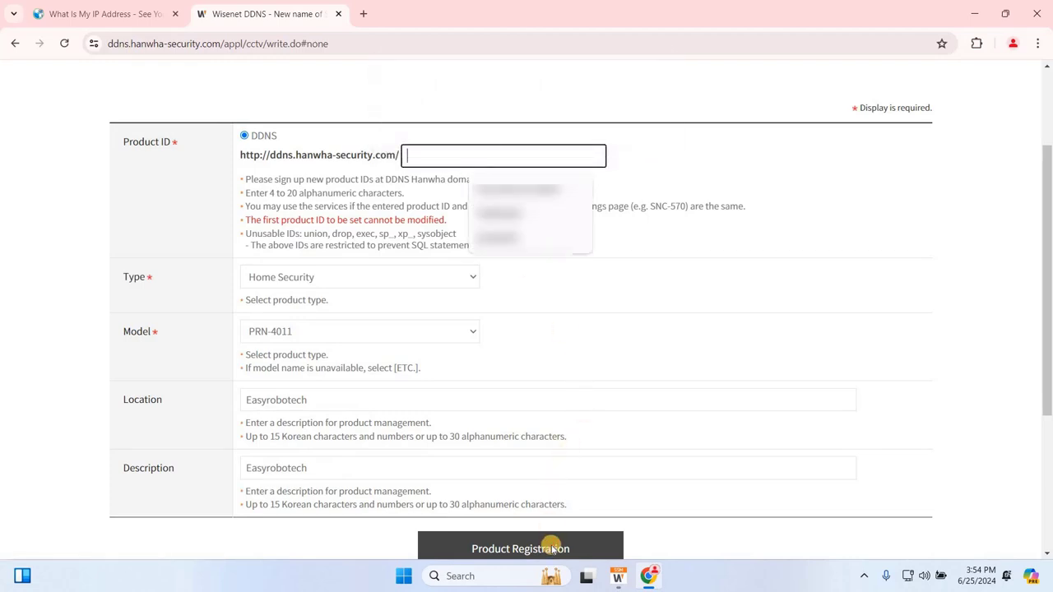
click(519, 550)
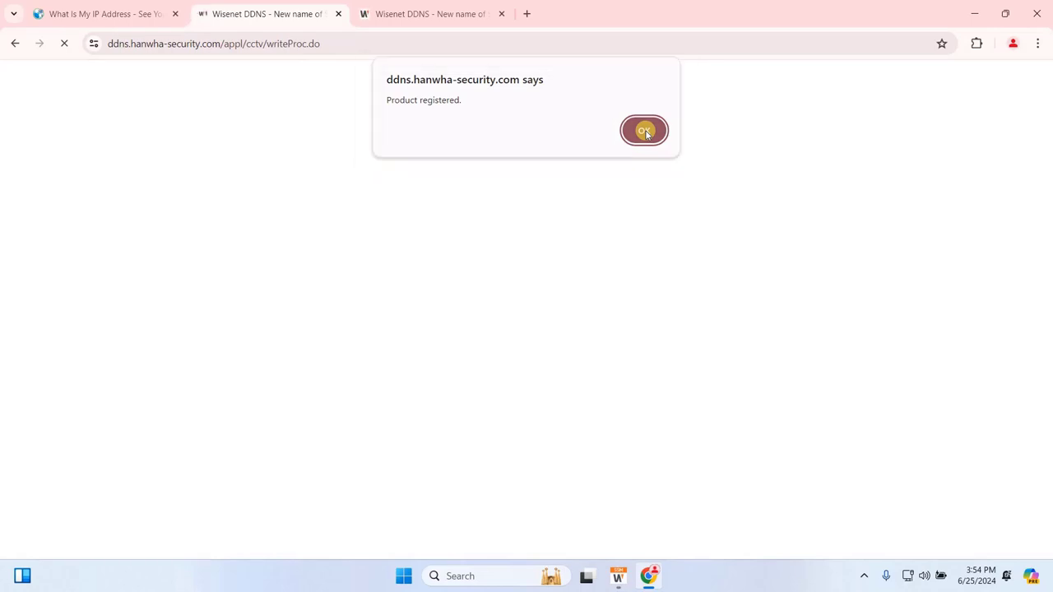
Acknowledge the Product registered message, confirm EASY (PRN-4011) shows ON, and view it
click(645, 132)
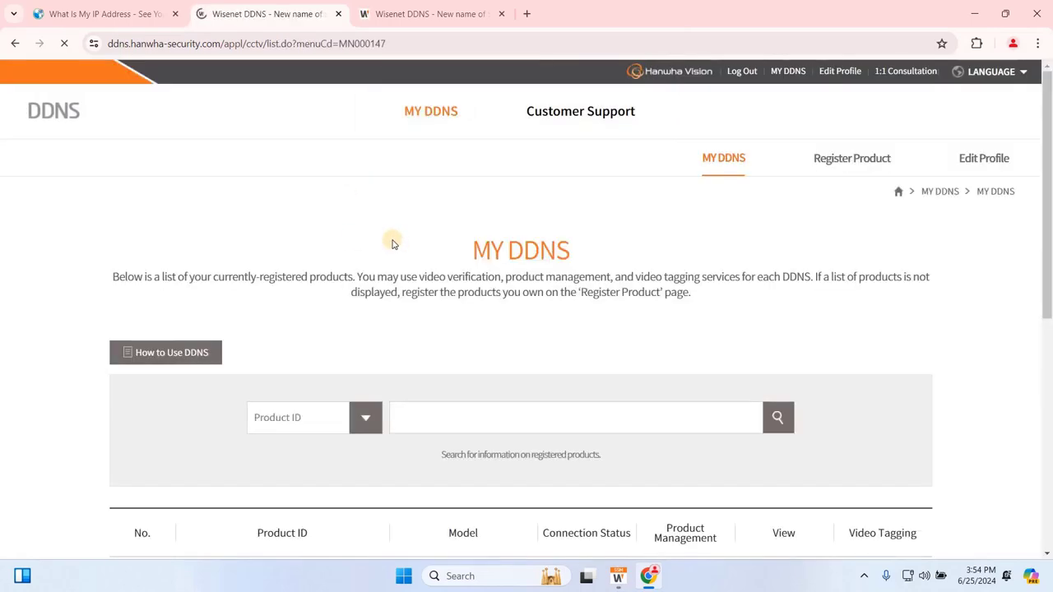
scroll(down, 3)
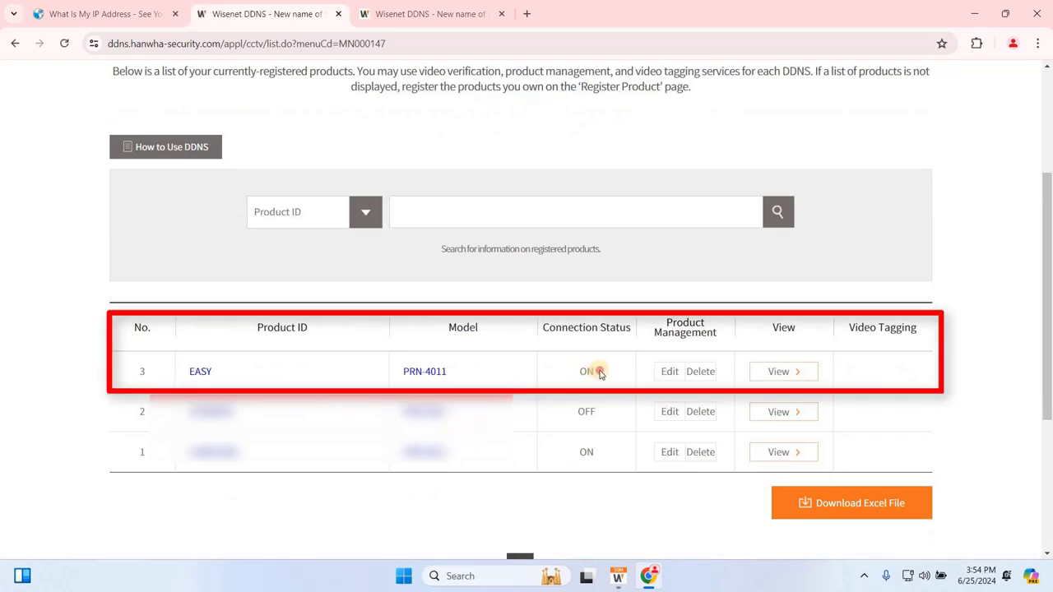
mouse_move(596, 375)
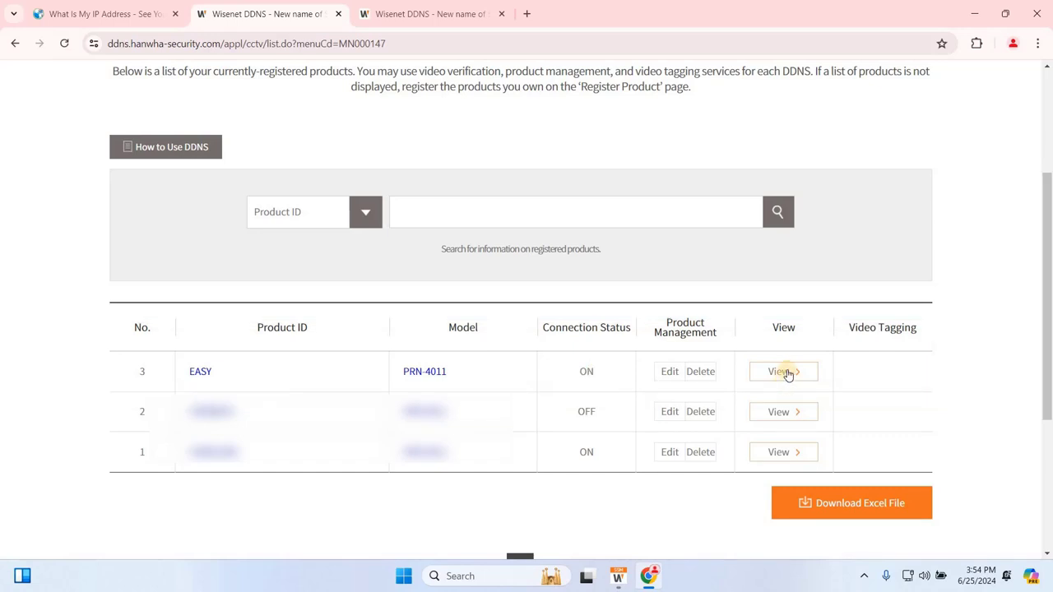
click(783, 371)
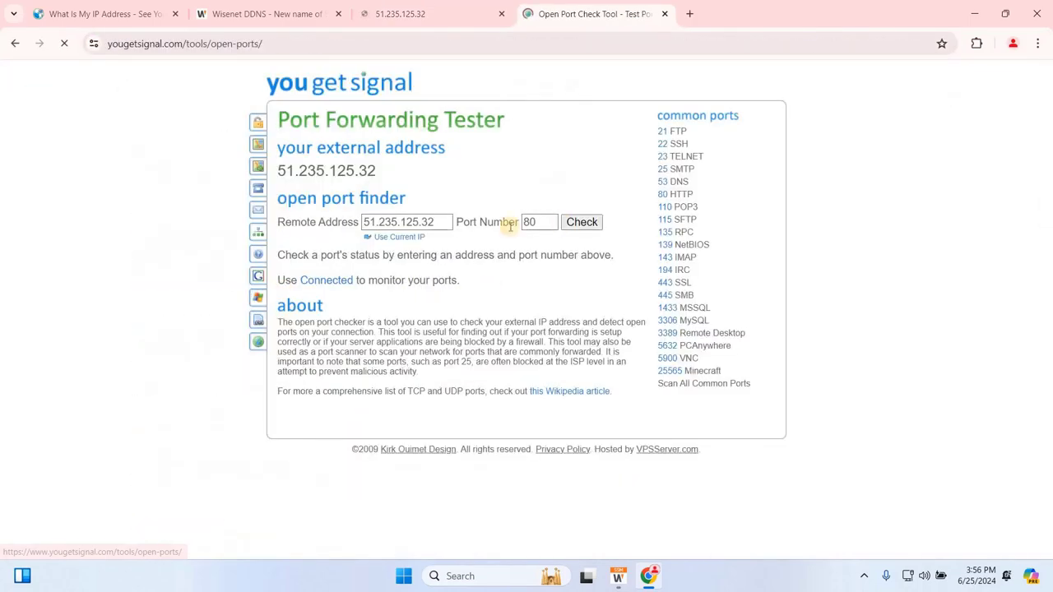
text(9999)
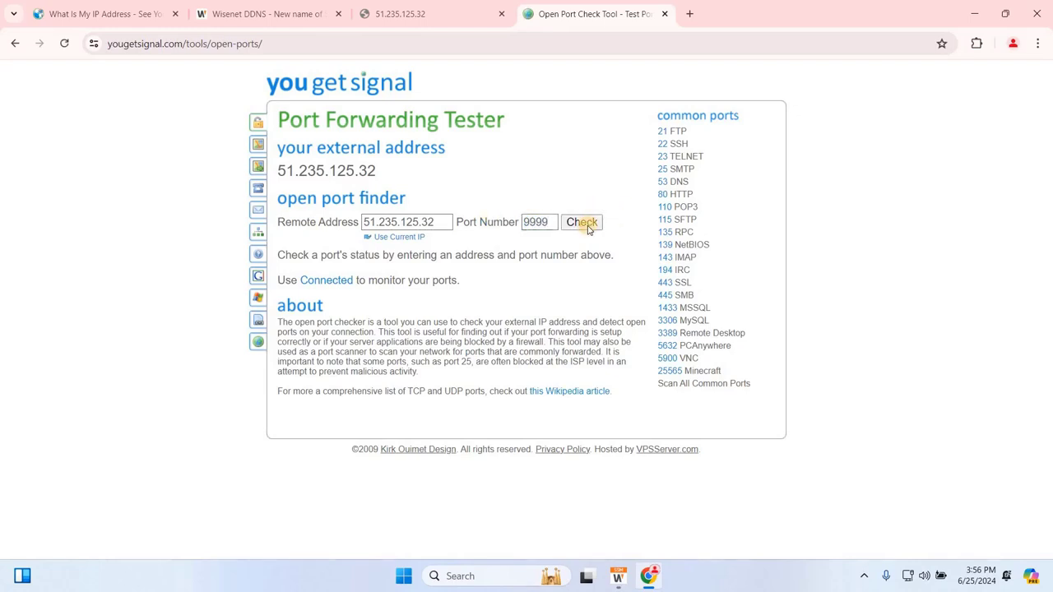
click(581, 222)
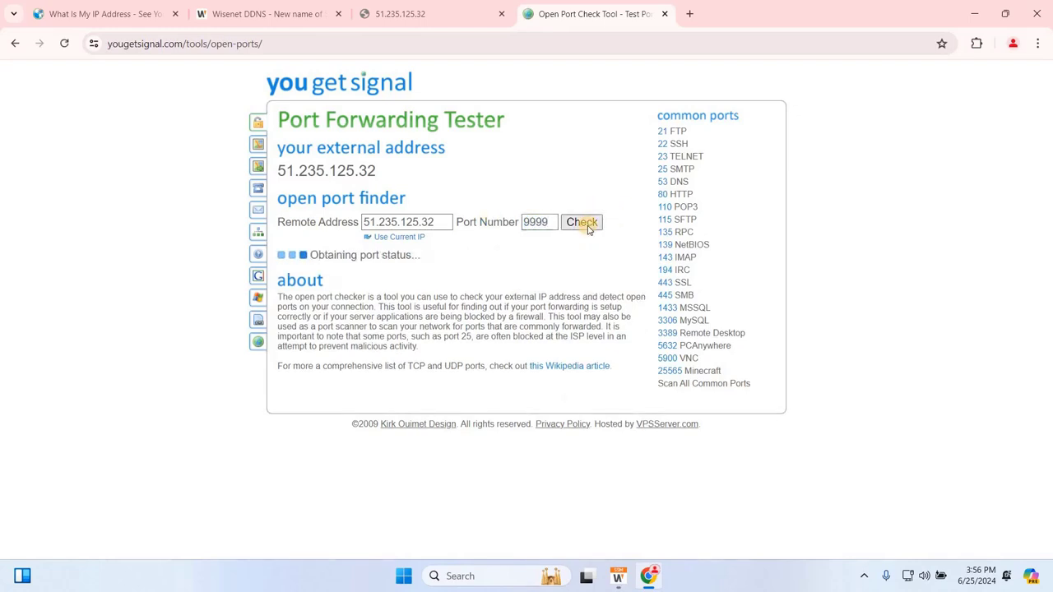
click(582, 222)
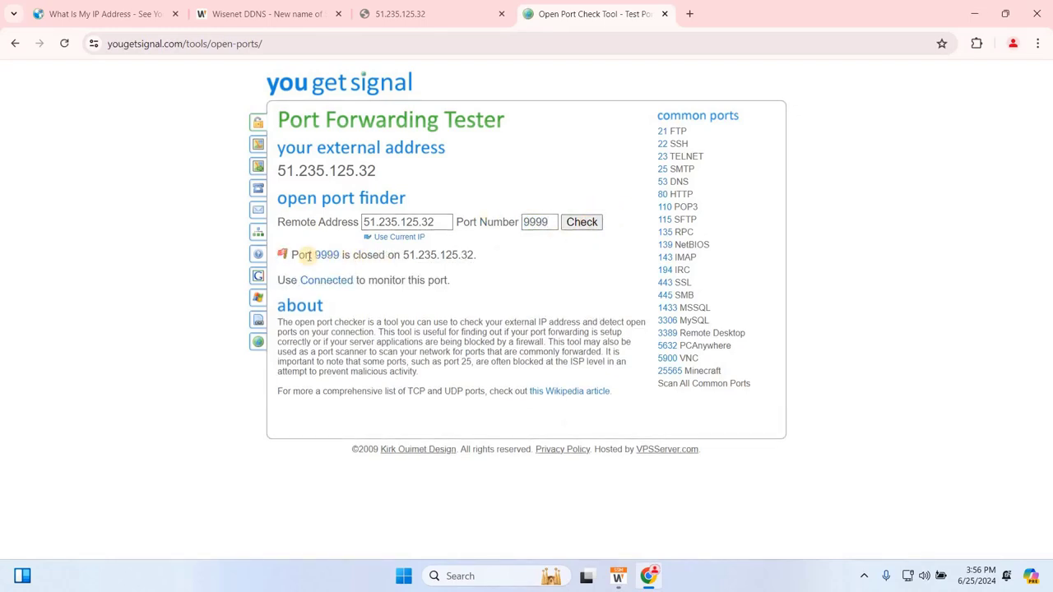
double_click(326, 253)
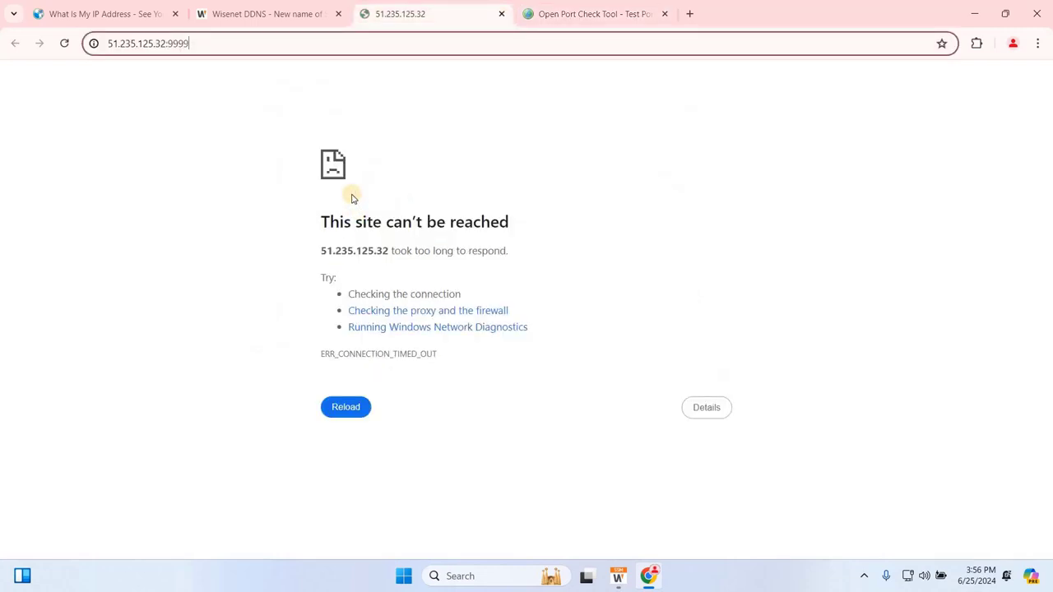
click(346, 407)
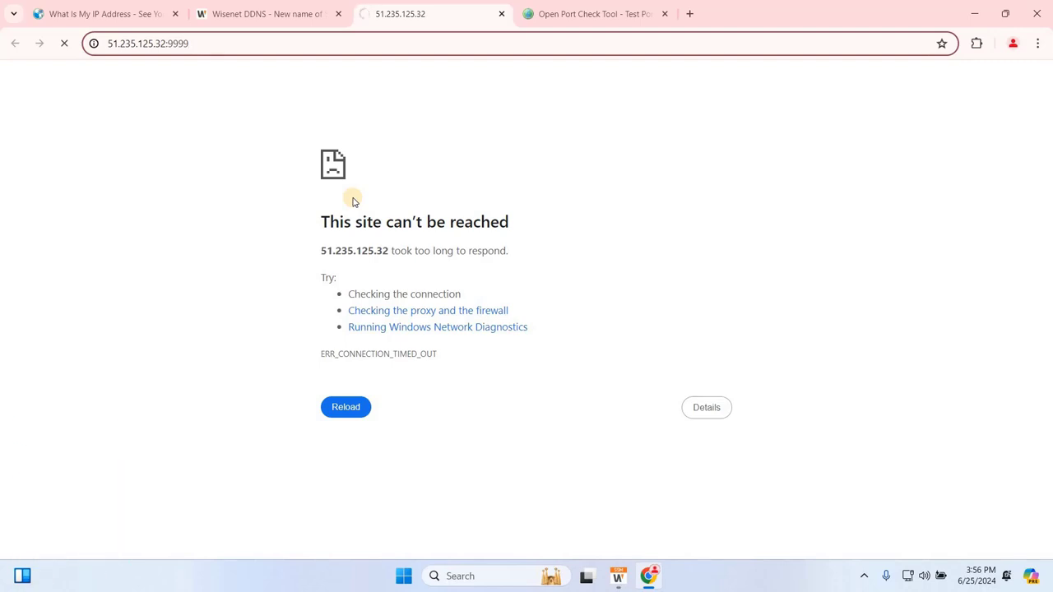
click(148, 42)
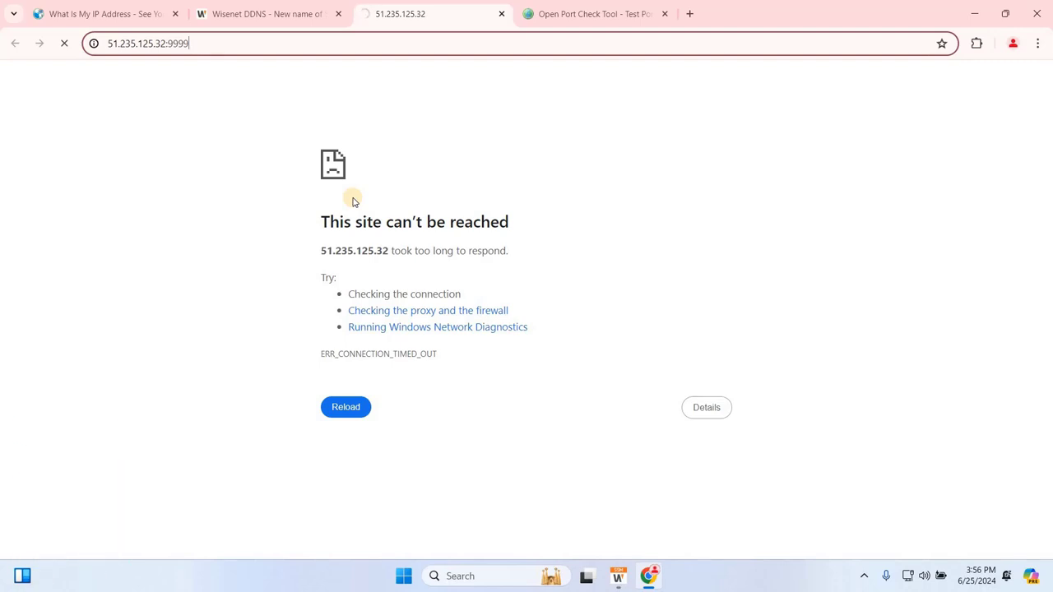